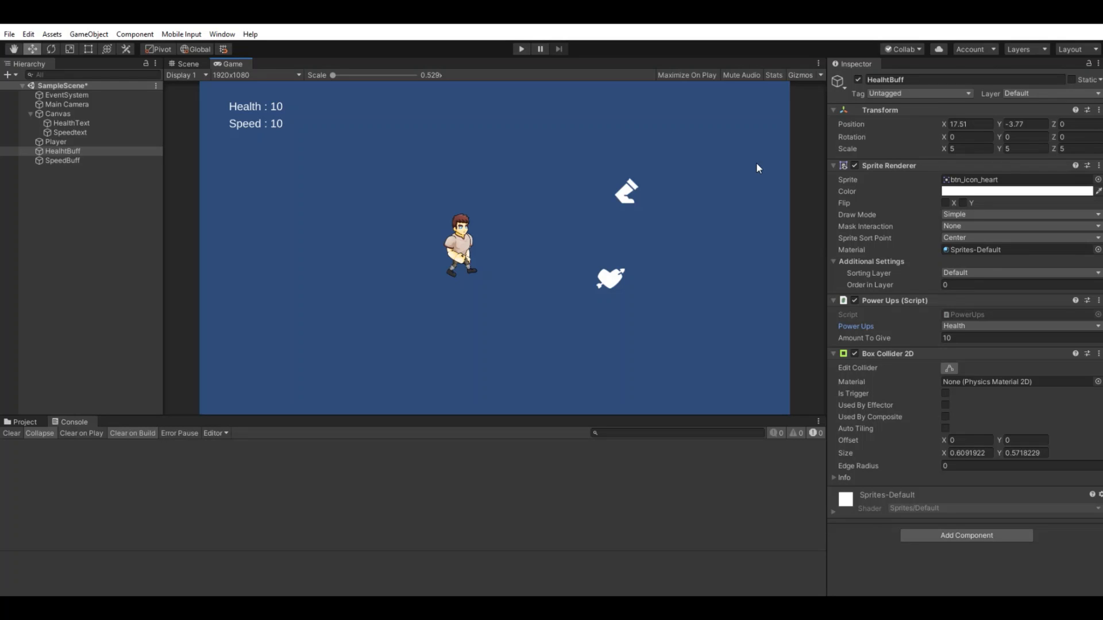
pyautogui.moveTo(697, 129)
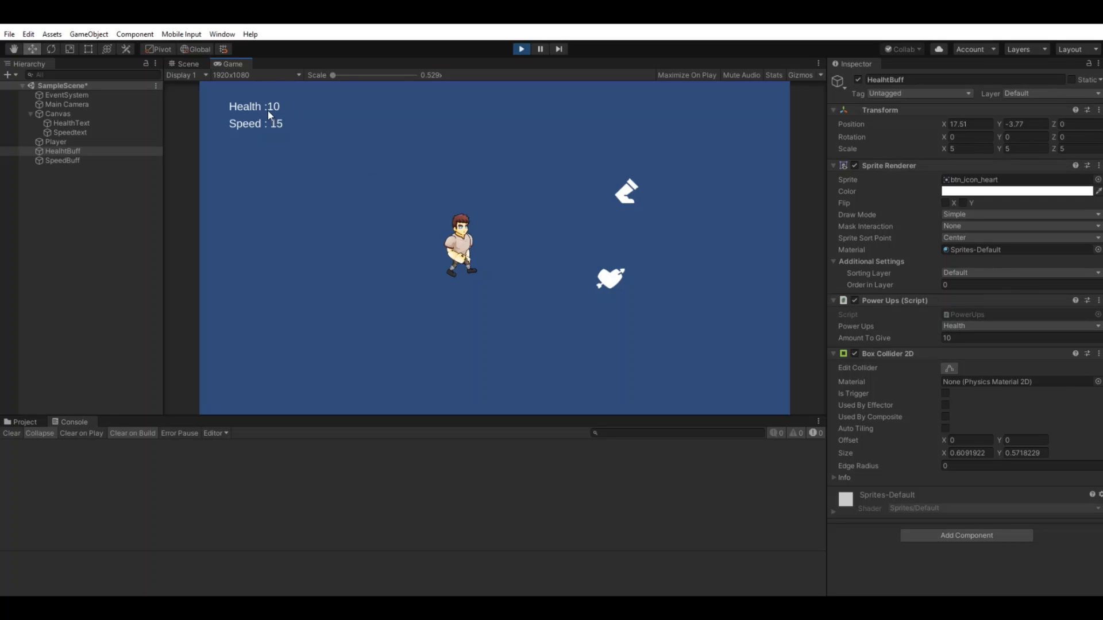
pyautogui.moveTo(869, 316)
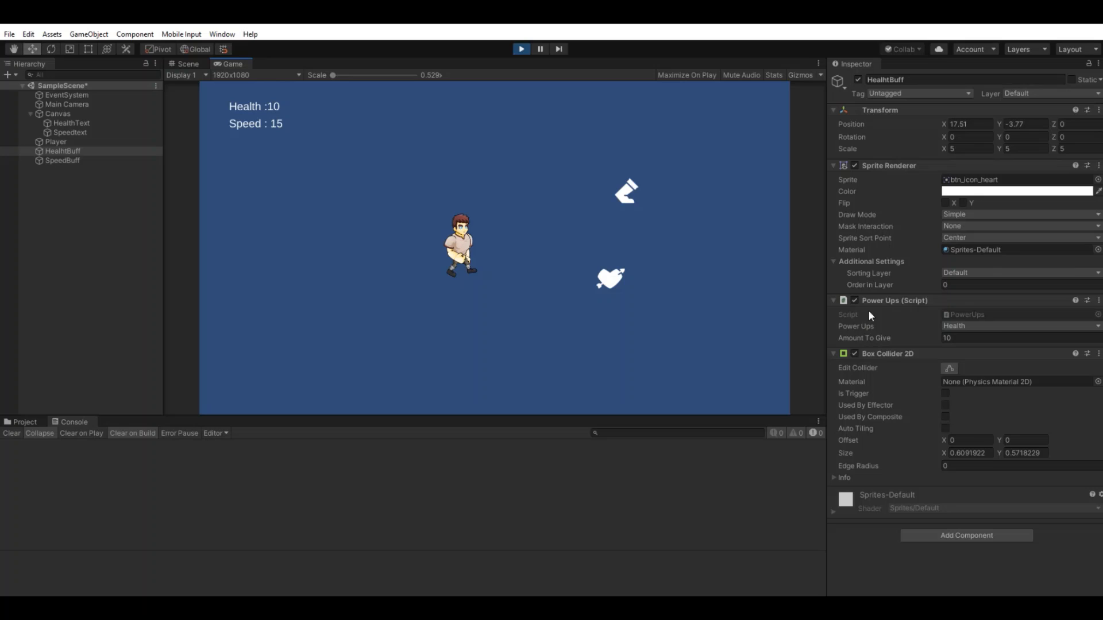
pyautogui.moveTo(887, 334)
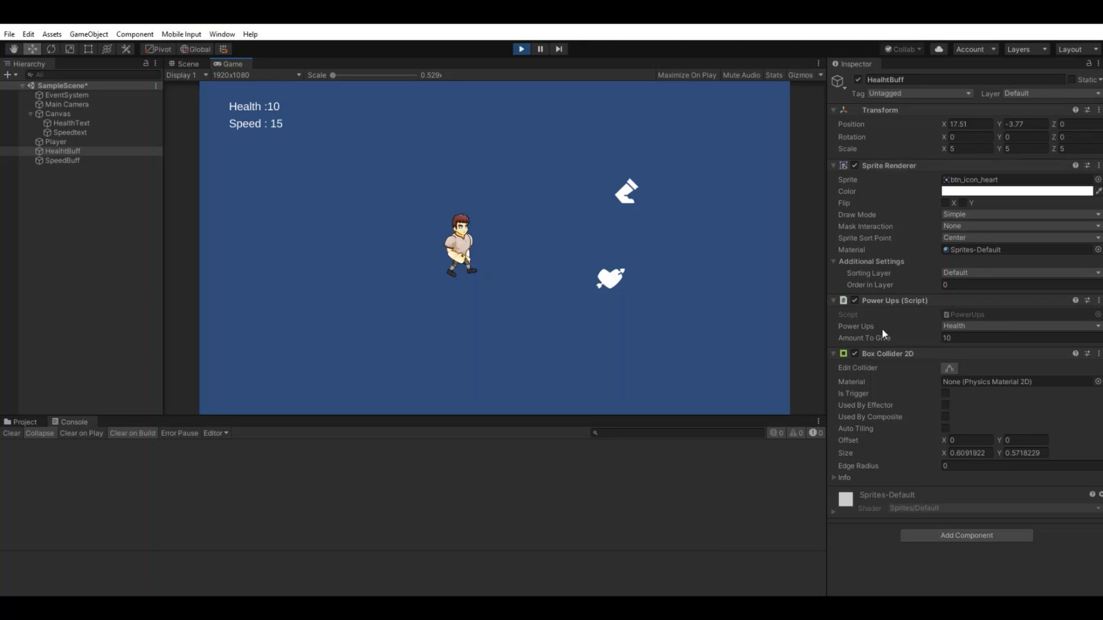
# Step: Inspect the HealthBuff and SpeedBuff Power Ups settings, keeping Health as HealthBuff's type
pyautogui.click(60, 152)
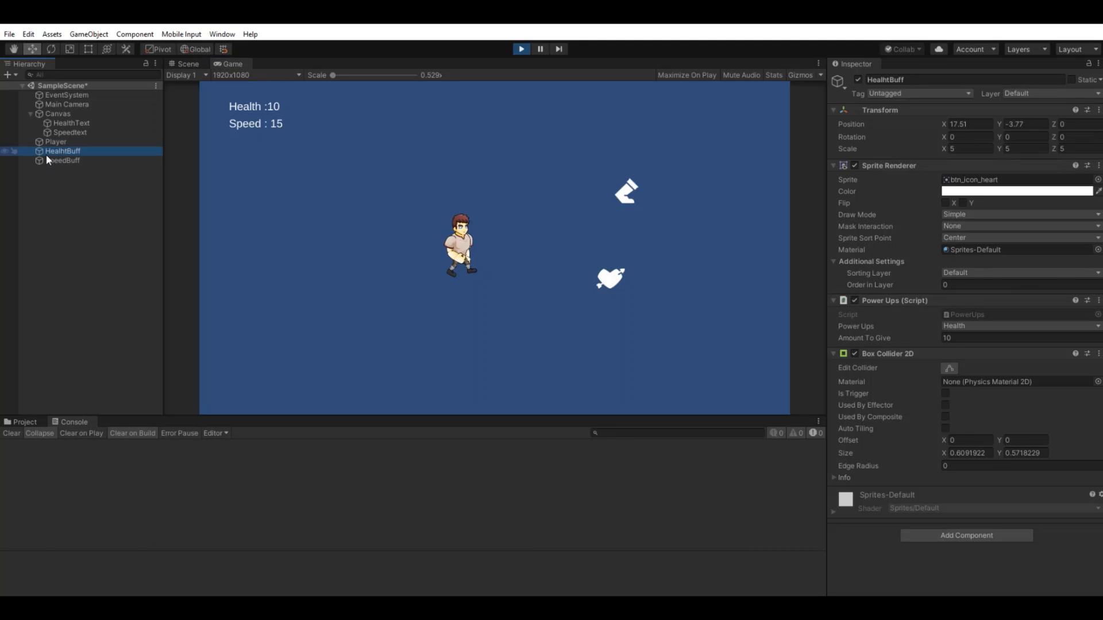
pyautogui.click(63, 161)
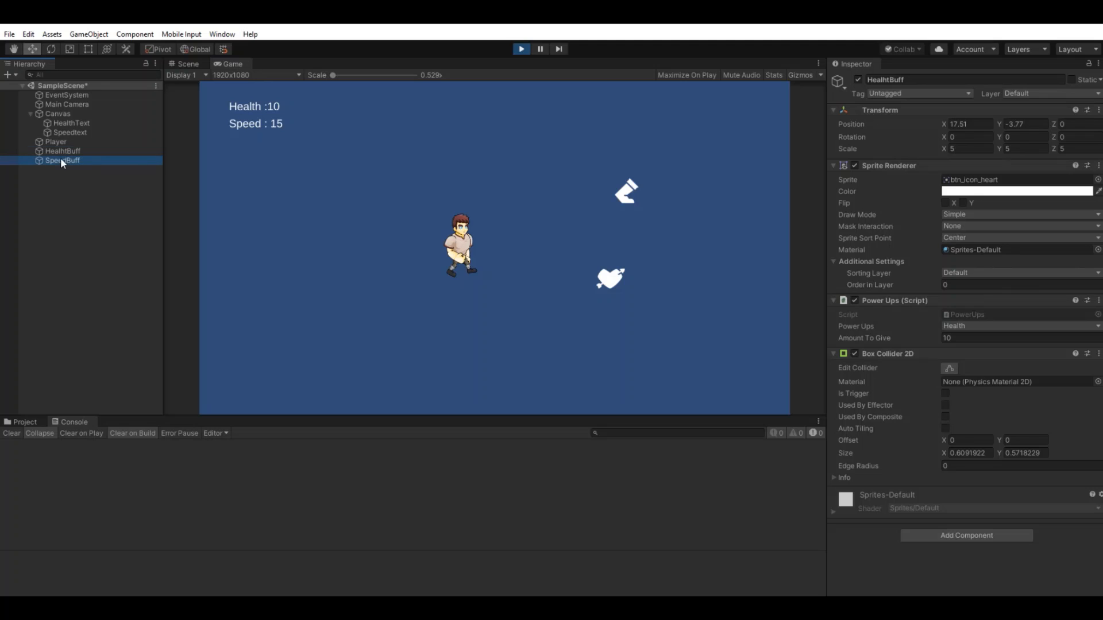
pyautogui.click(60, 152)
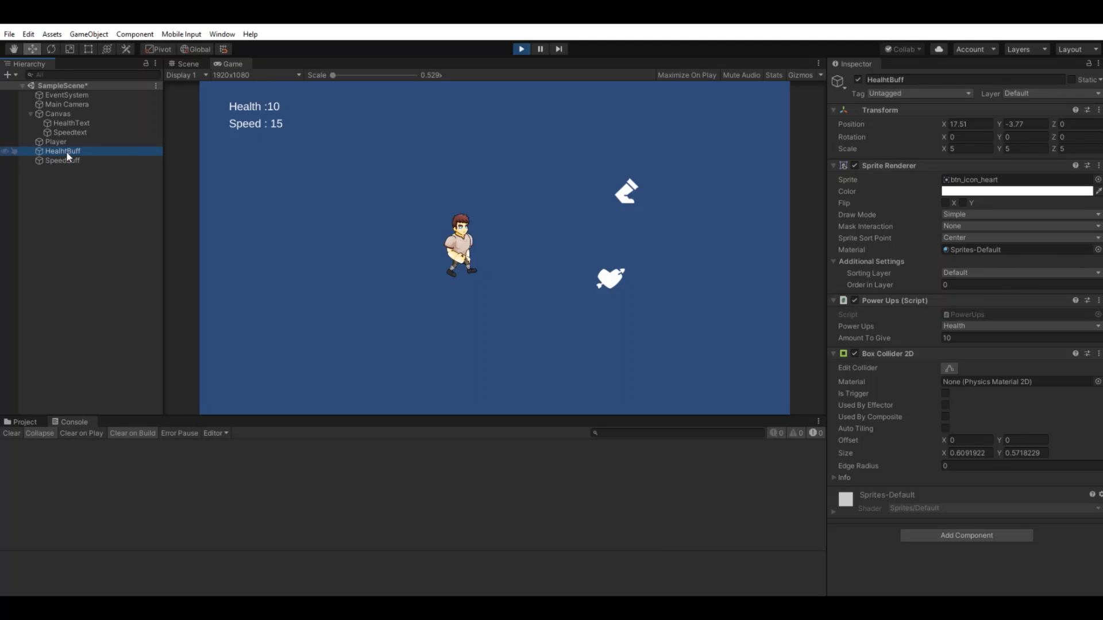
pyautogui.click(1020, 326)
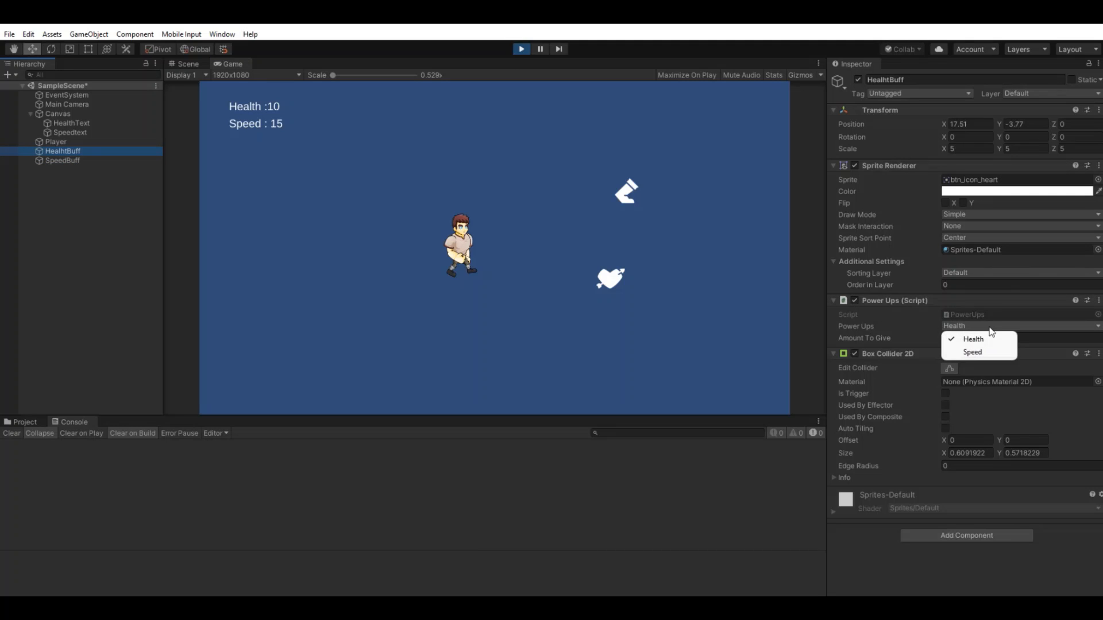
pyautogui.moveTo(972, 339)
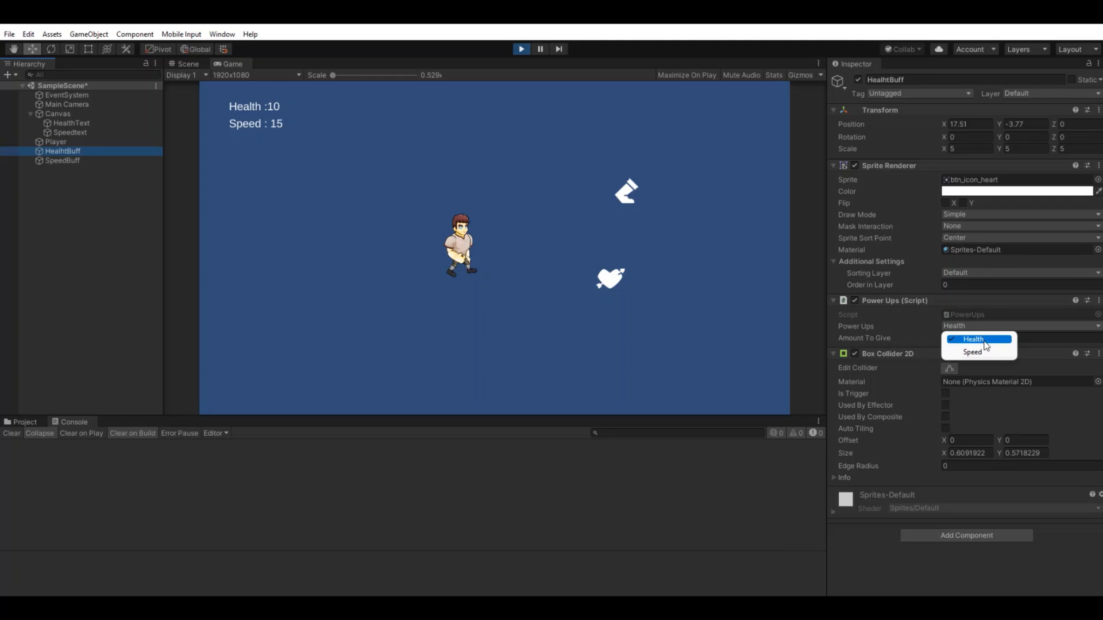
pyautogui.click(973, 339)
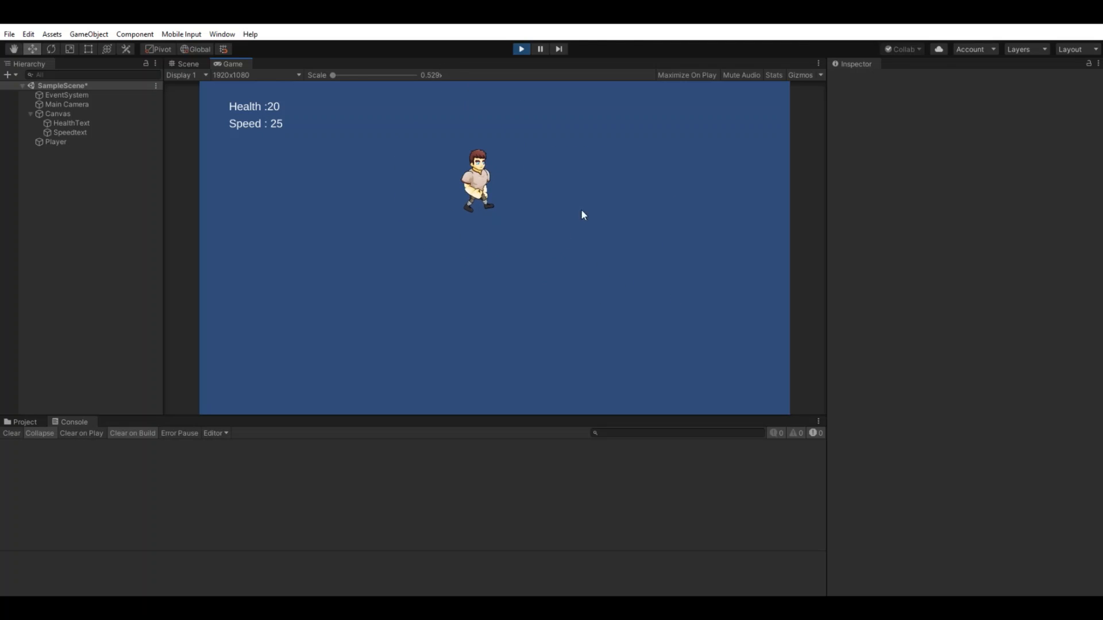
pyautogui.moveTo(770, 250)
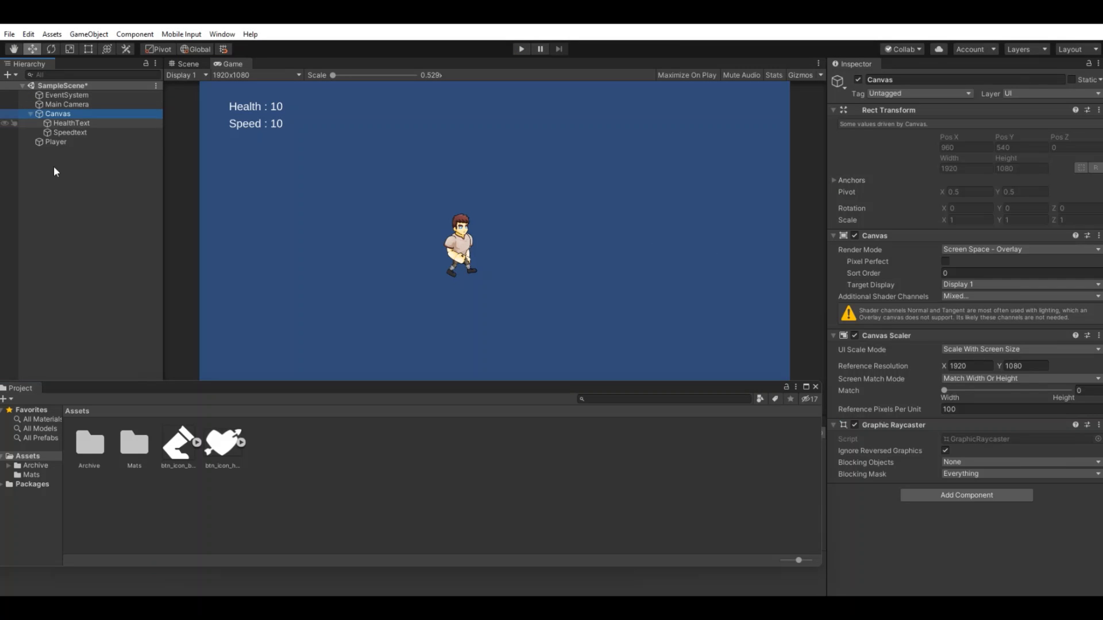
pyautogui.click(55, 142)
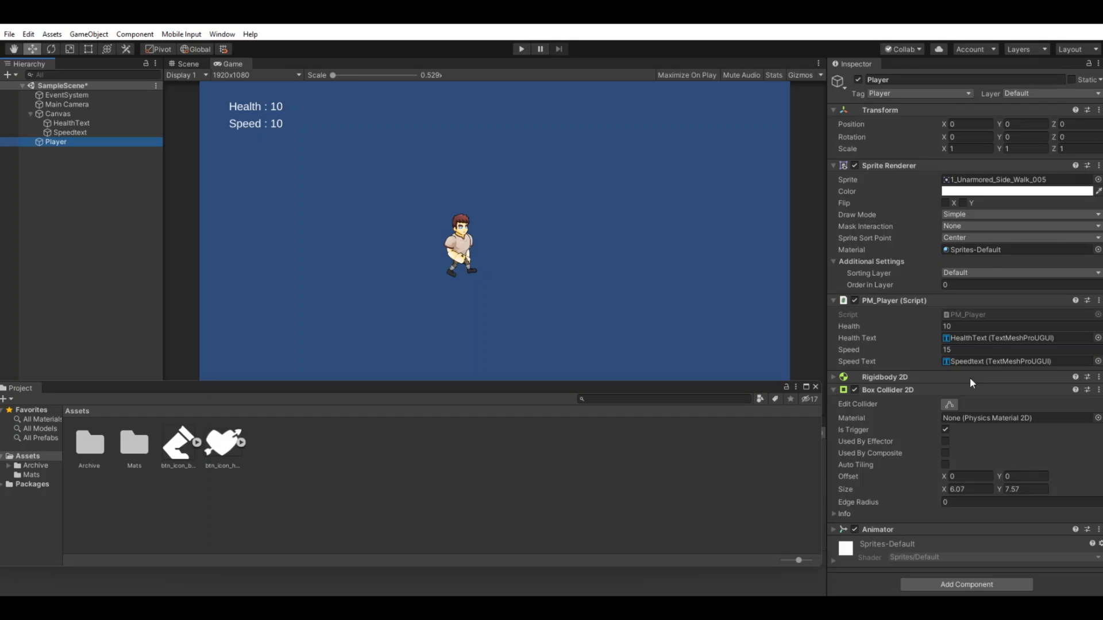
pyautogui.moveTo(687, 308)
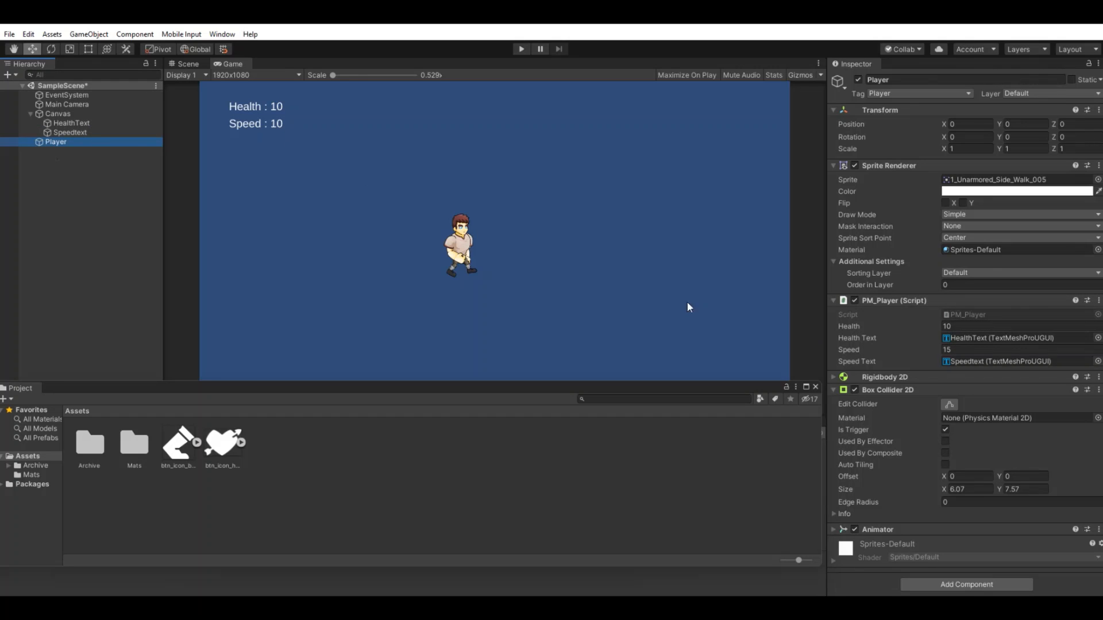
pyautogui.moveTo(974, 324)
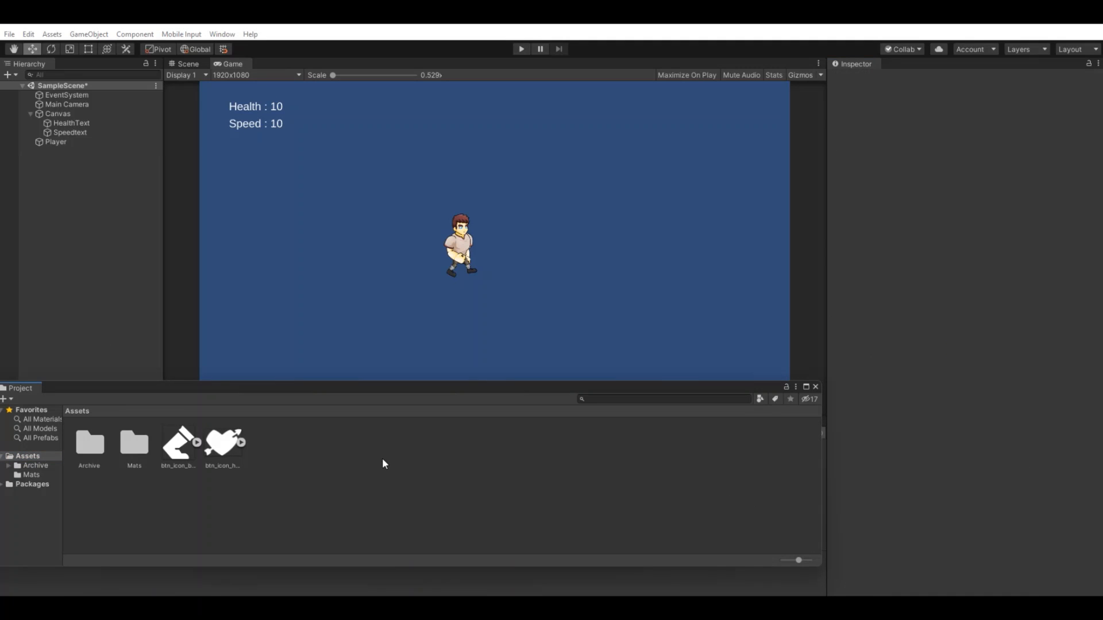
pyautogui.click(71, 123)
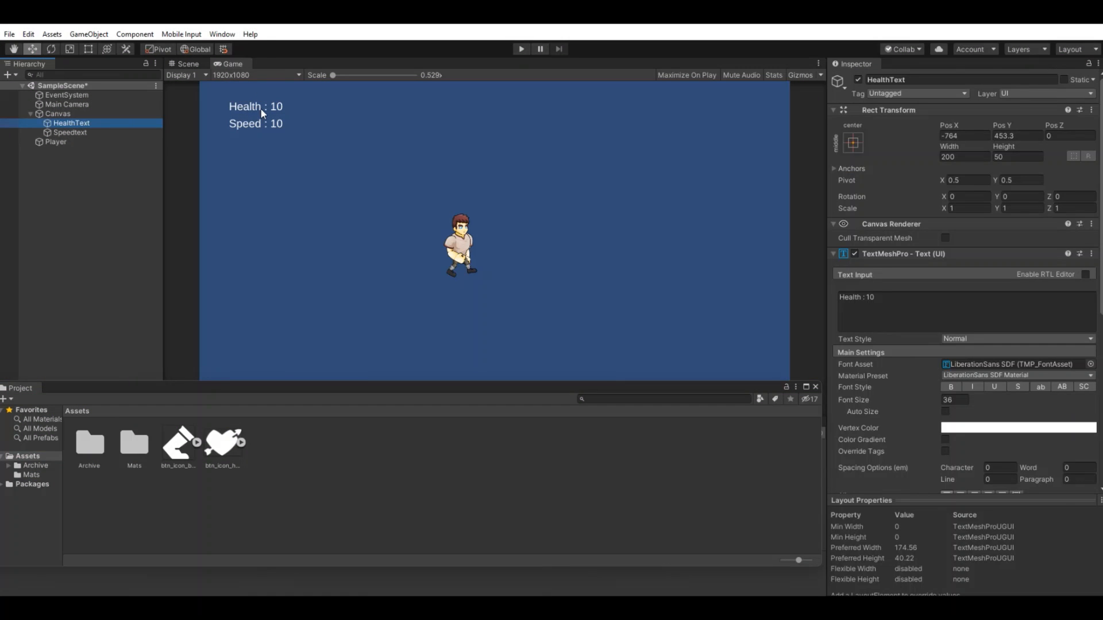
pyautogui.click(69, 132)
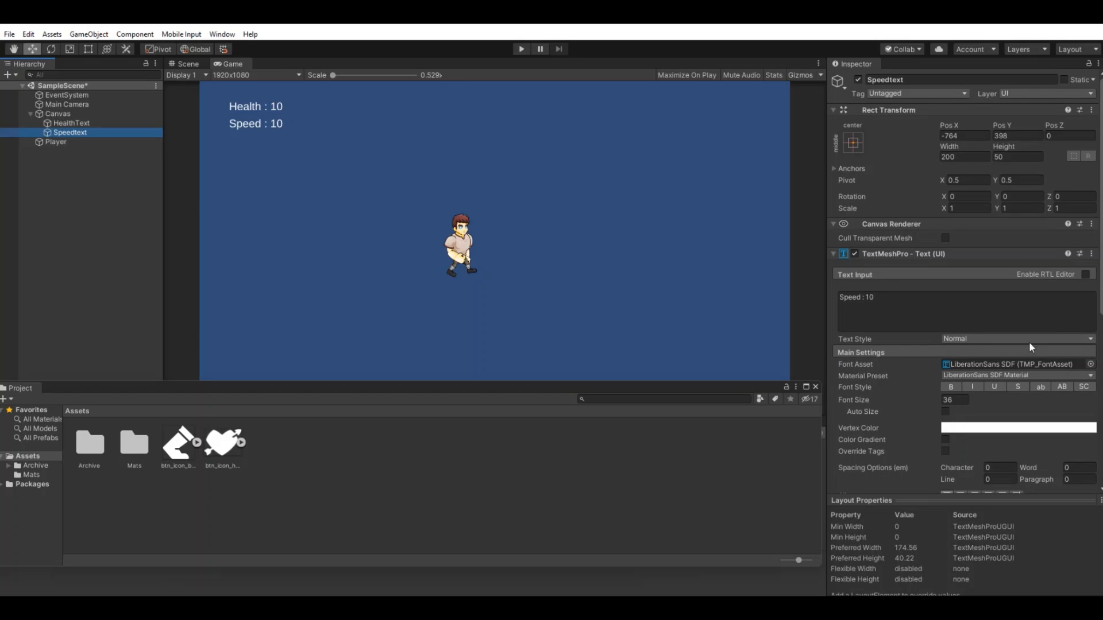
pyautogui.click(55, 143)
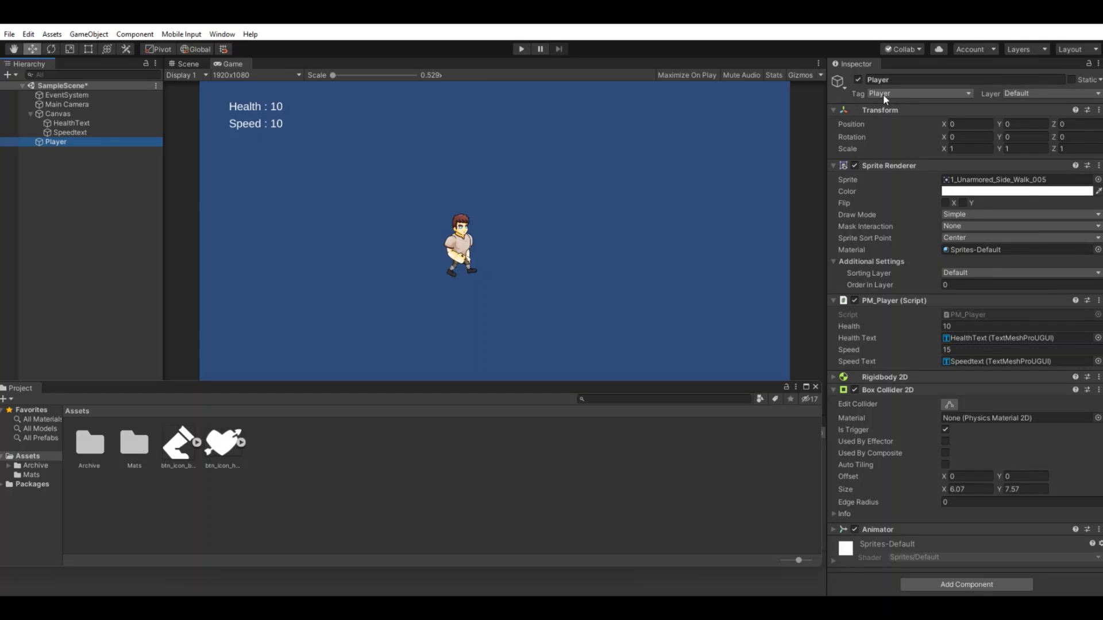
pyautogui.click(919, 92)
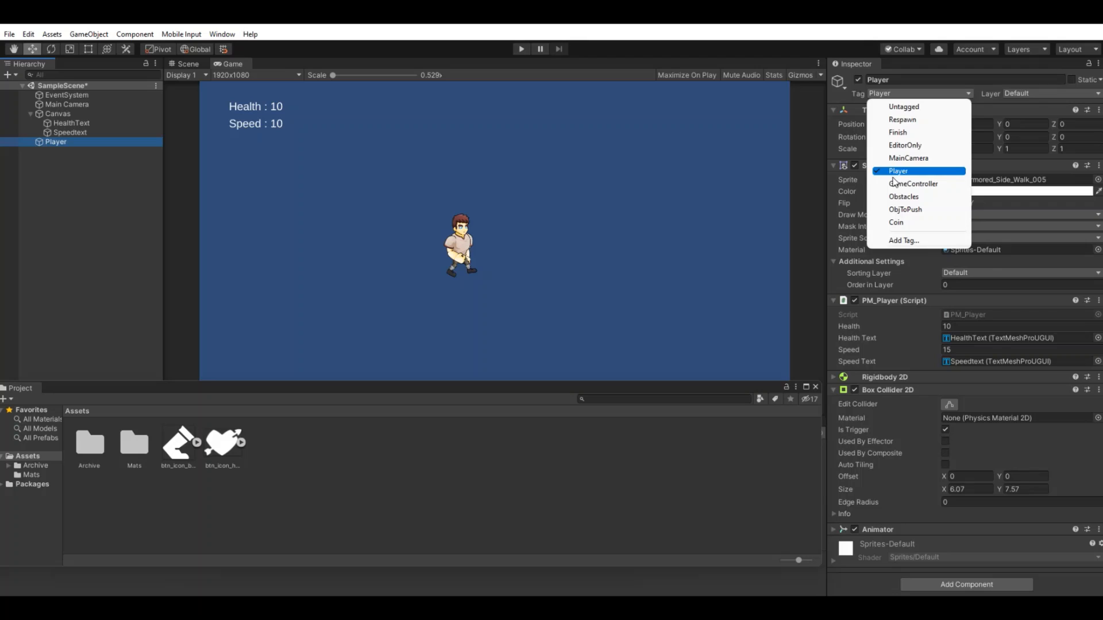
pyautogui.click(898, 170)
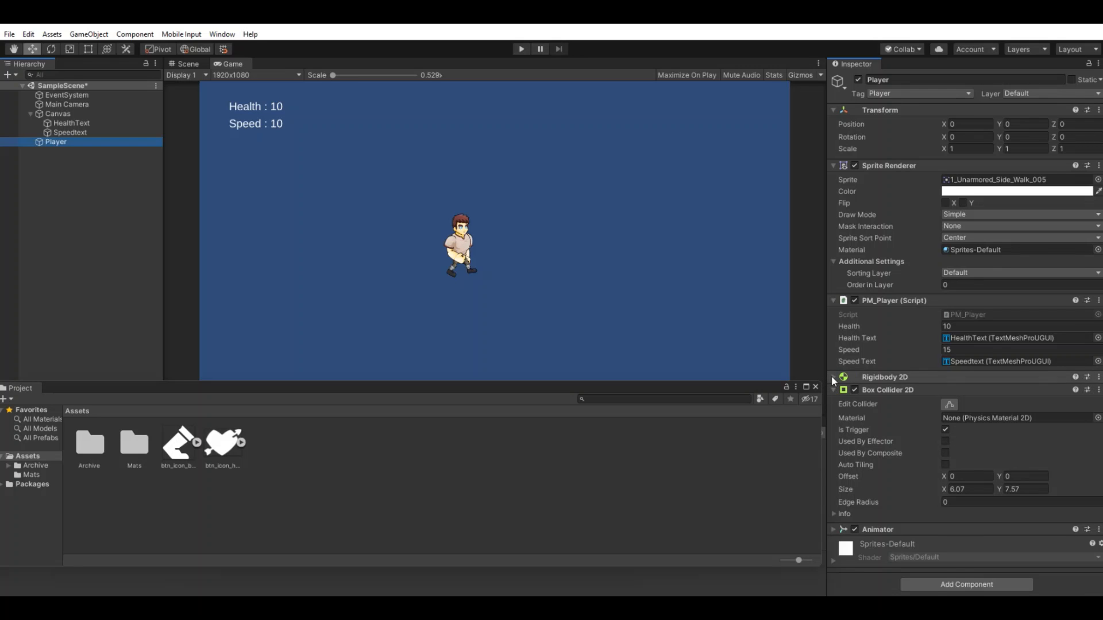
pyautogui.click(834, 377)
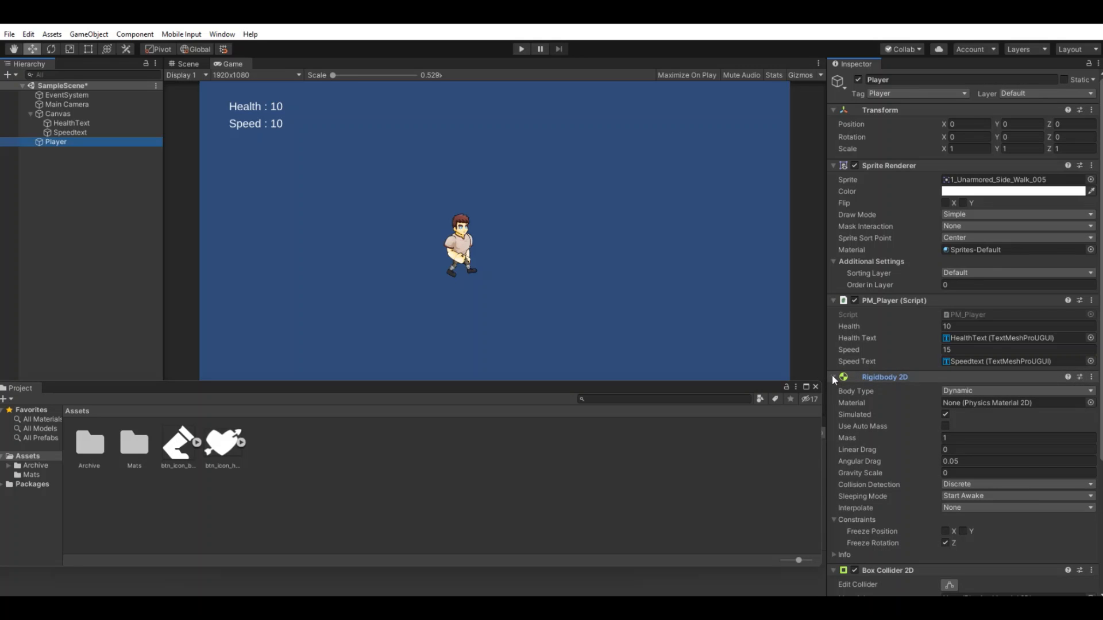
pyautogui.click(834, 377)
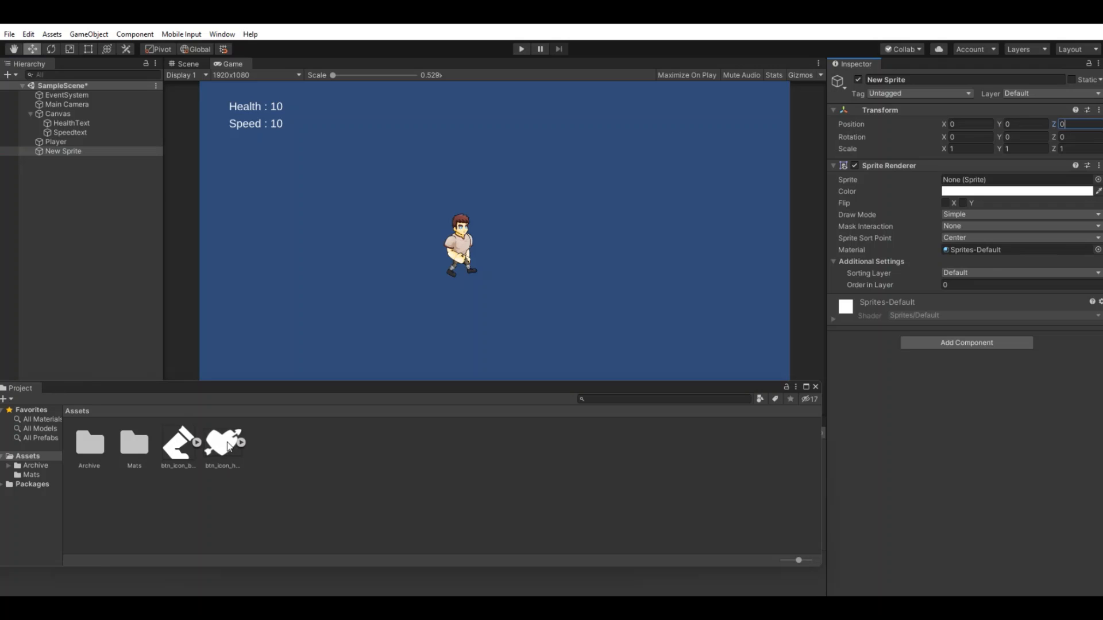
# Step: Assign the btn_icon_heart image to the new sprite and attach a Box Collider 2D
pyautogui.click(1018, 179)
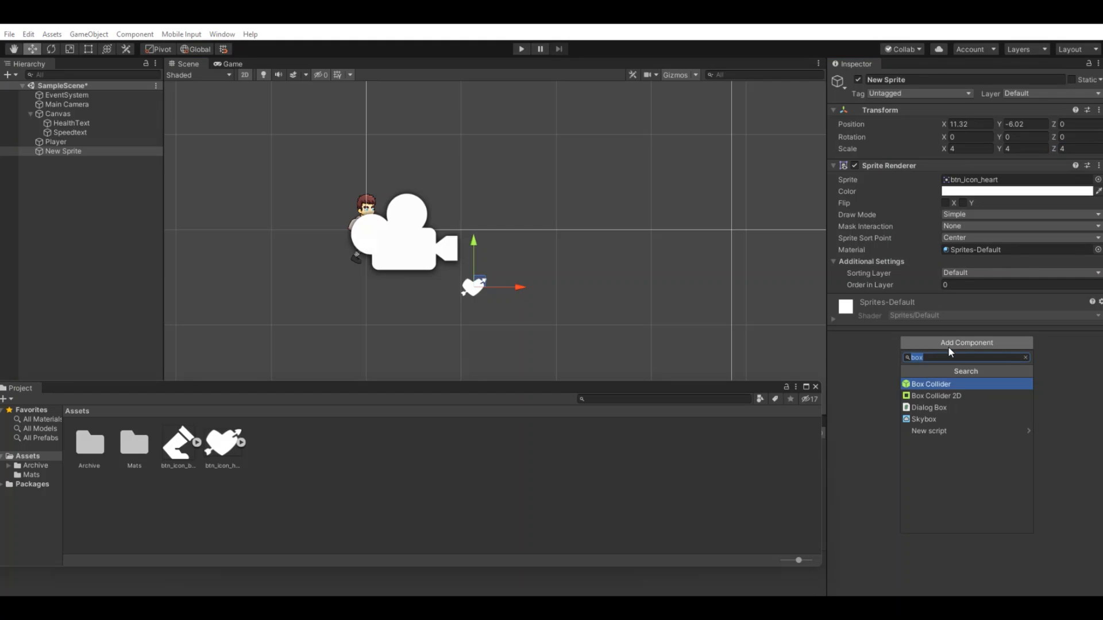
pyautogui.click(935, 395)
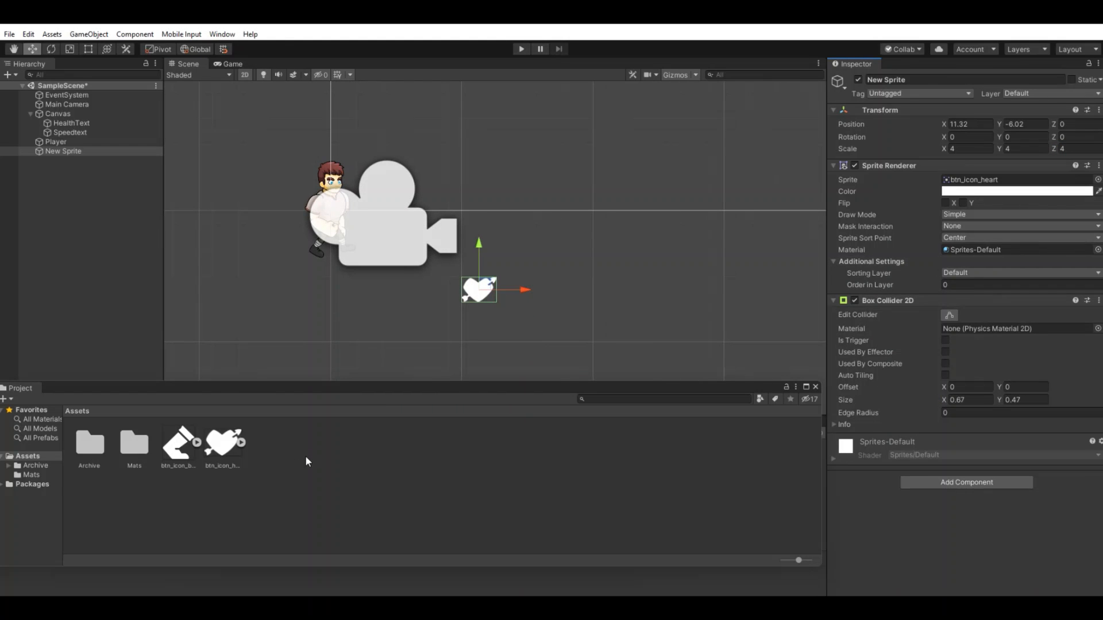
# Step: Create a BuffUps C# script asset and rename the heart sprite to HealthBuff
pyautogui.rightClick(307, 462)
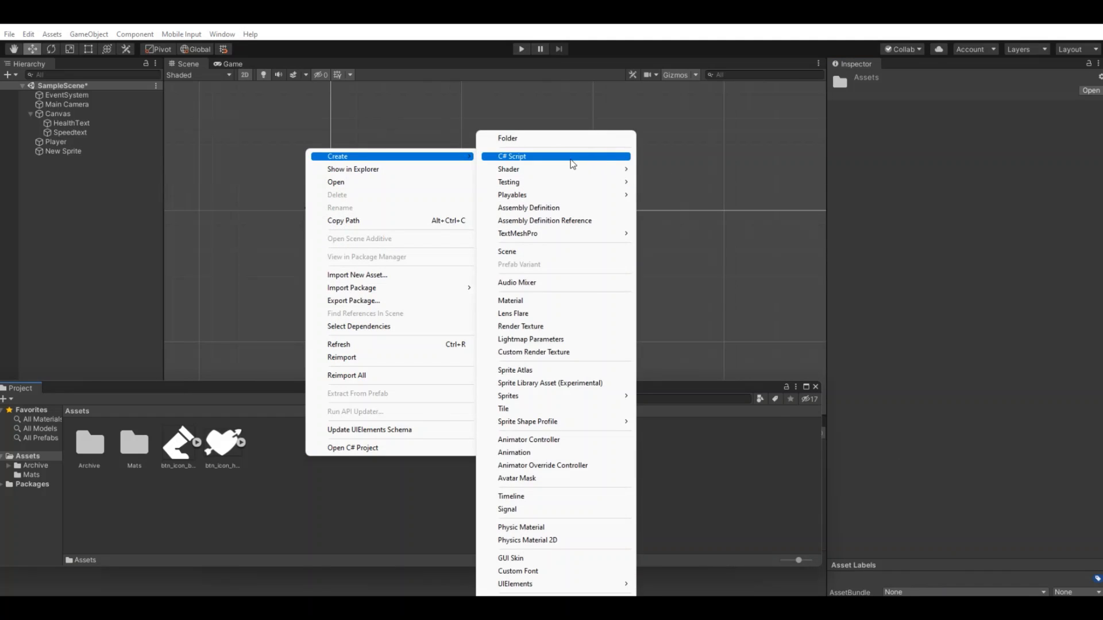
pyautogui.click(512, 156)
pyautogui.write('BuffUps')
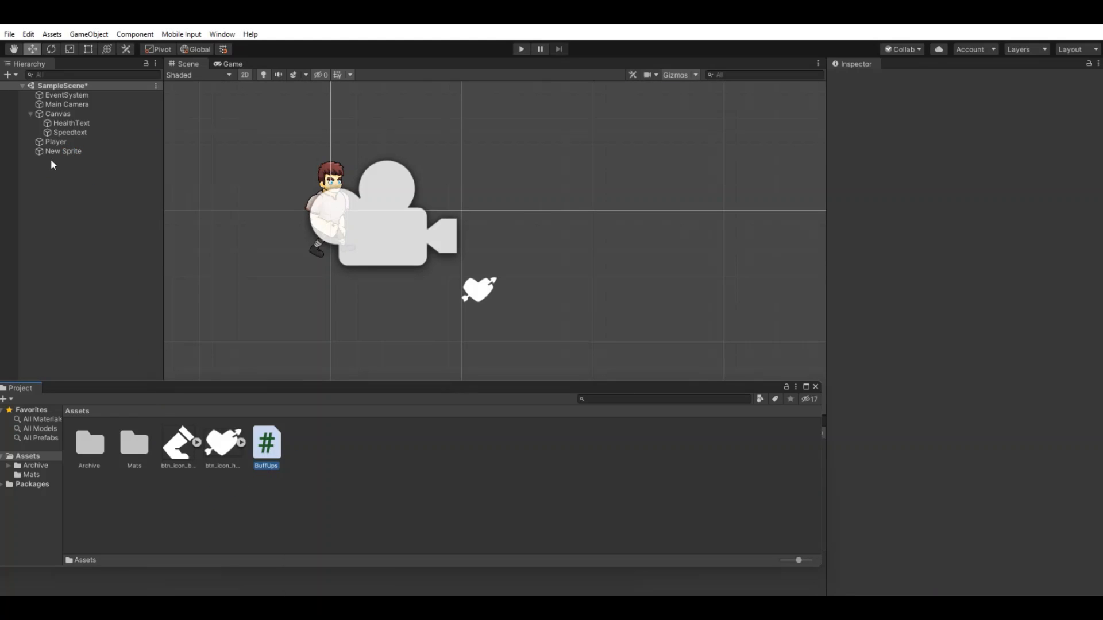
pyautogui.click(64, 151)
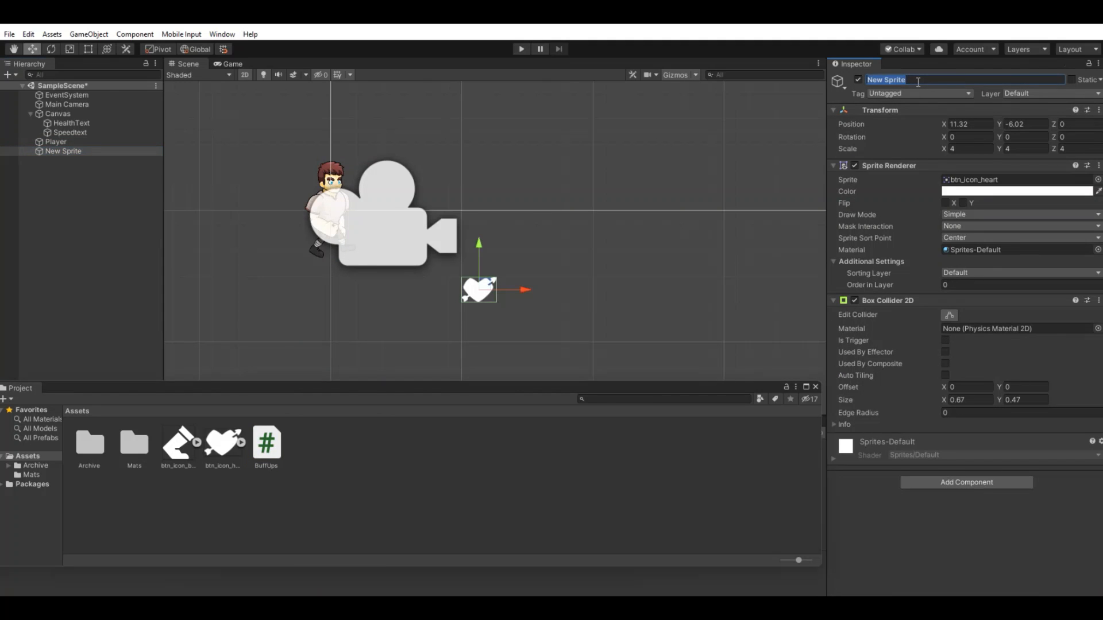
pyautogui.write('HealthBuff')
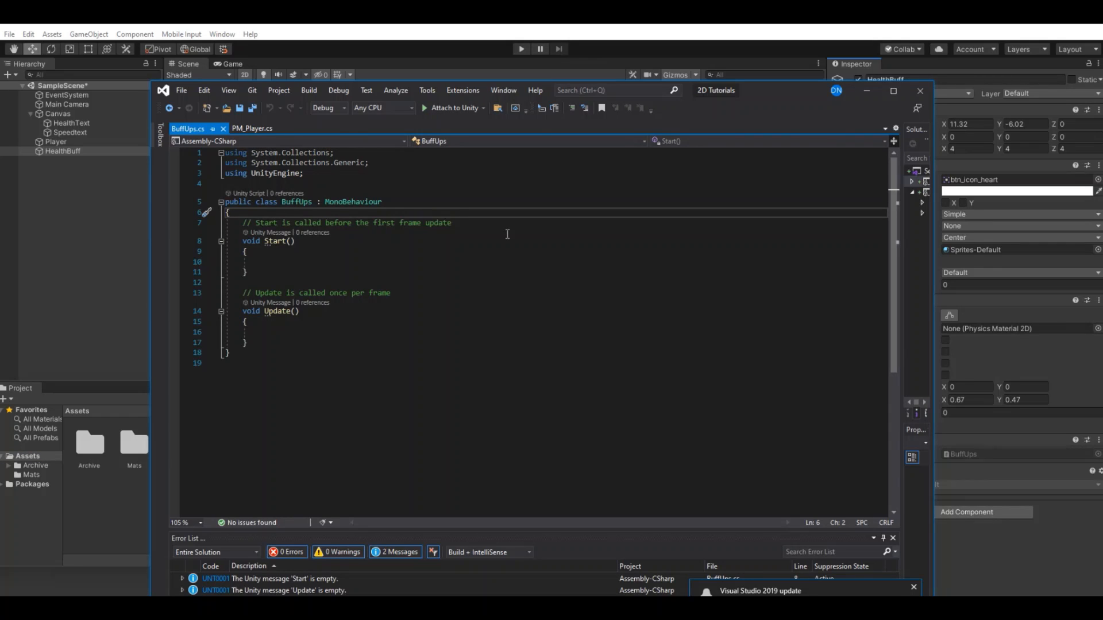
# Step: Declare a public PowerUp enum with Health and Speed values
pyautogui.write('p')
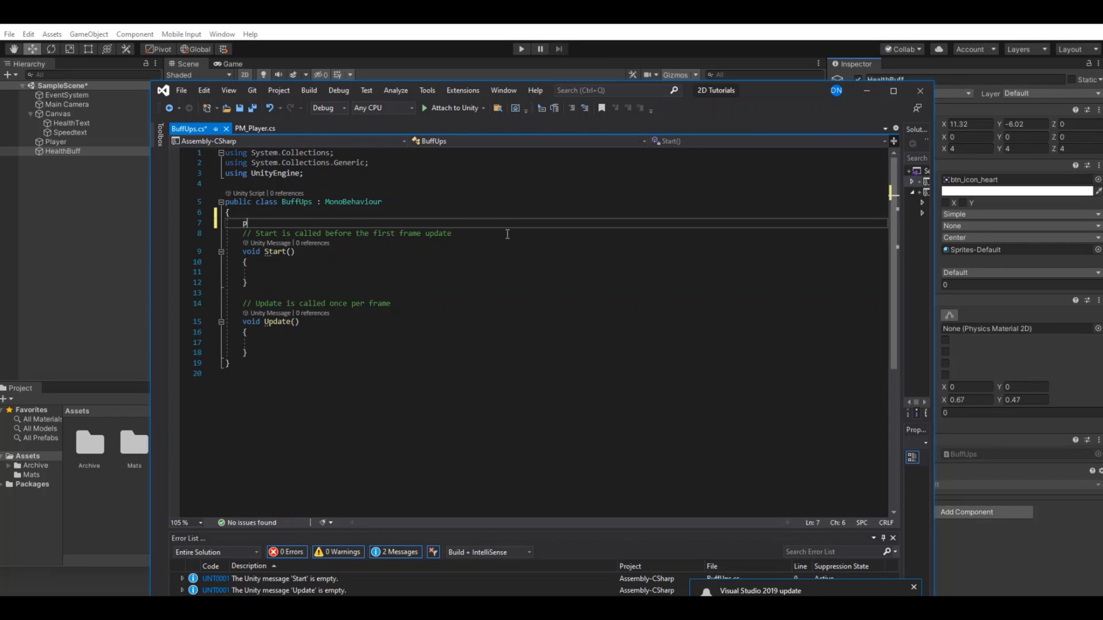
pyautogui.write('public Enum')
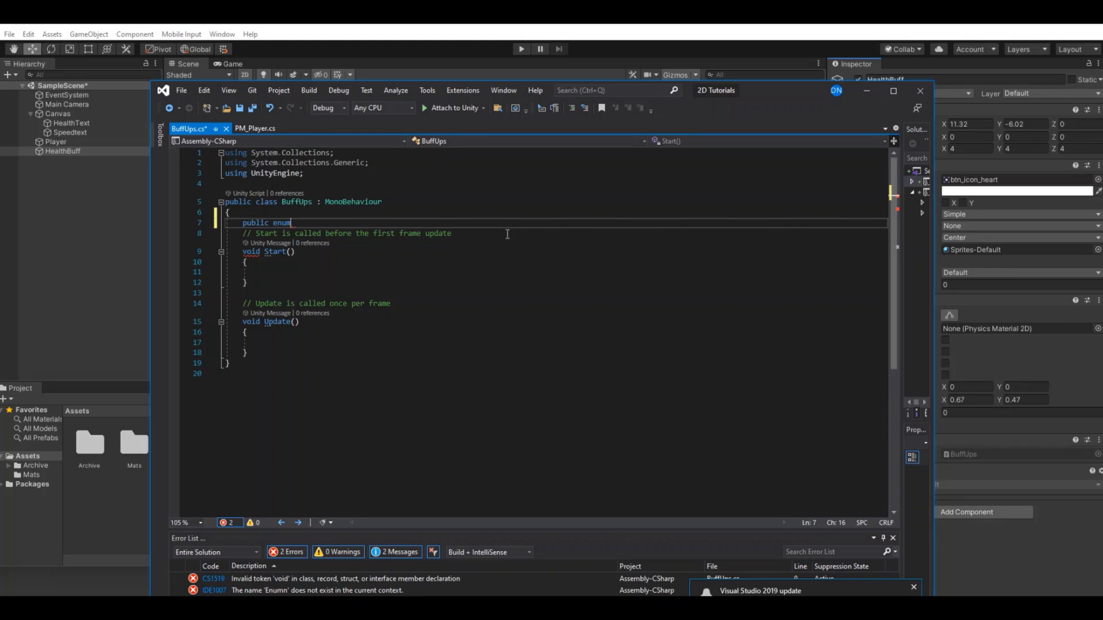
pyautogui.write('PowerUp {')
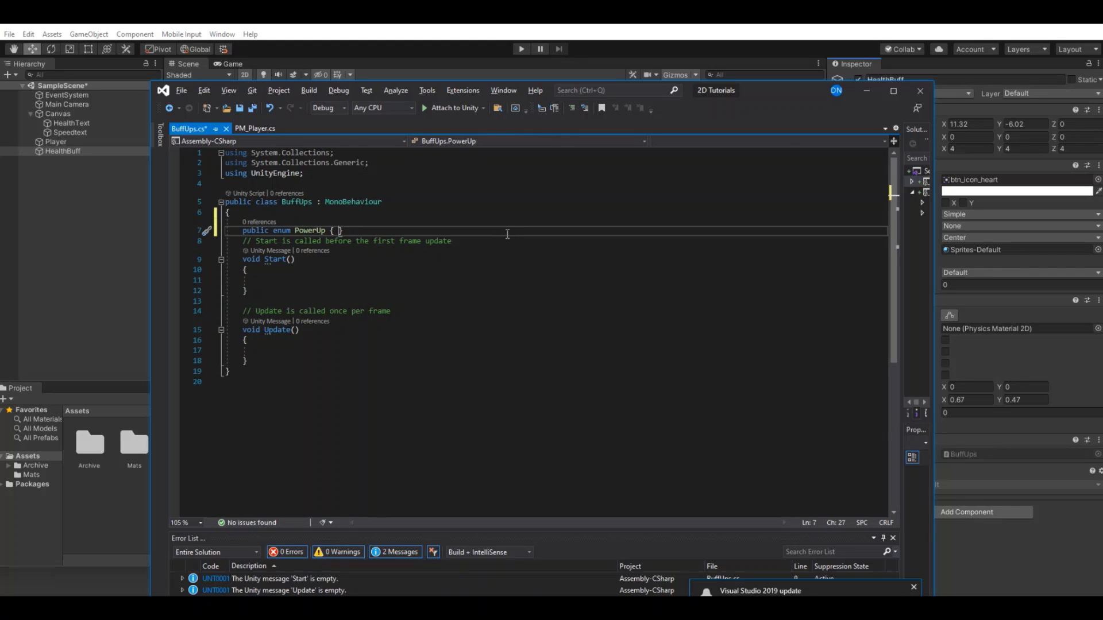
pyautogui.write('Health')
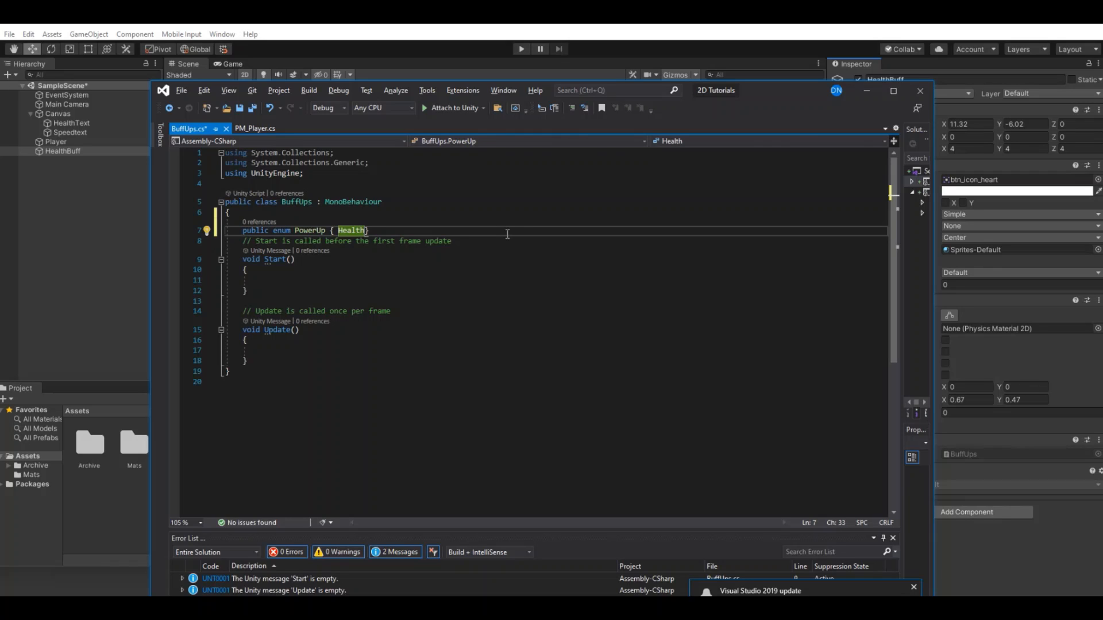
pyautogui.write(', Speed')
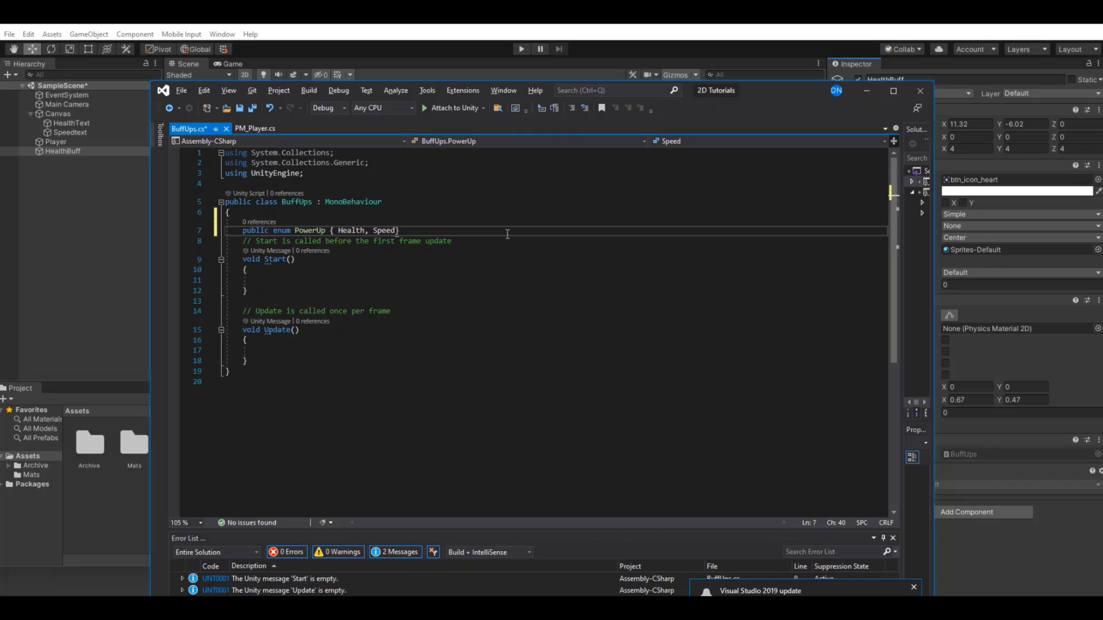
pyautogui.write(',')
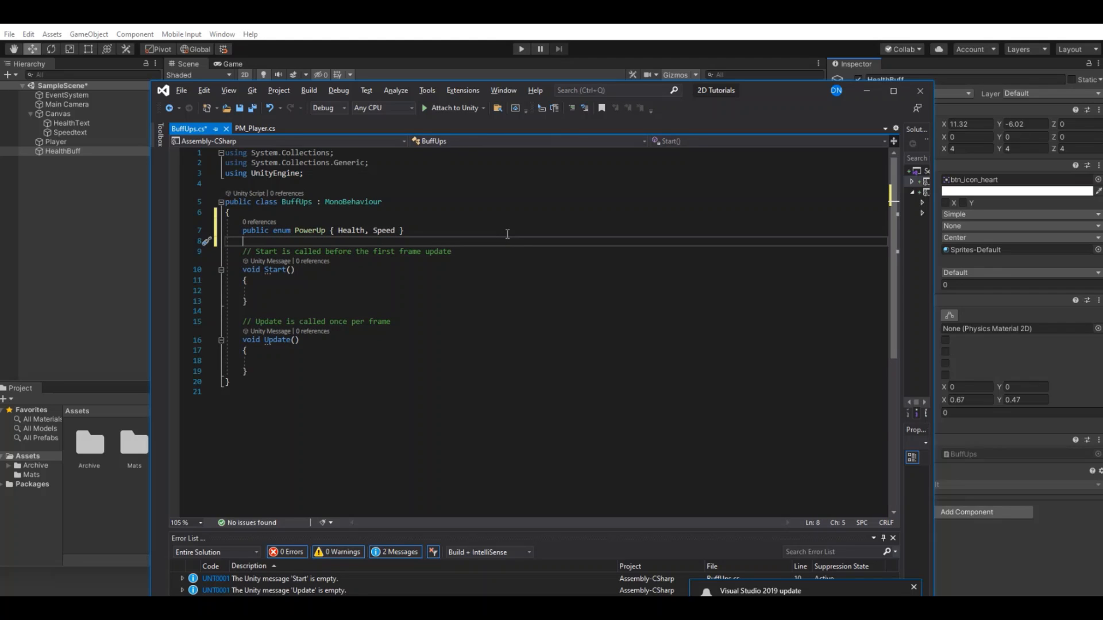
# Step: Declare the public PowerUp powerups and public float AmountToGive fields
pyautogui.write('public')
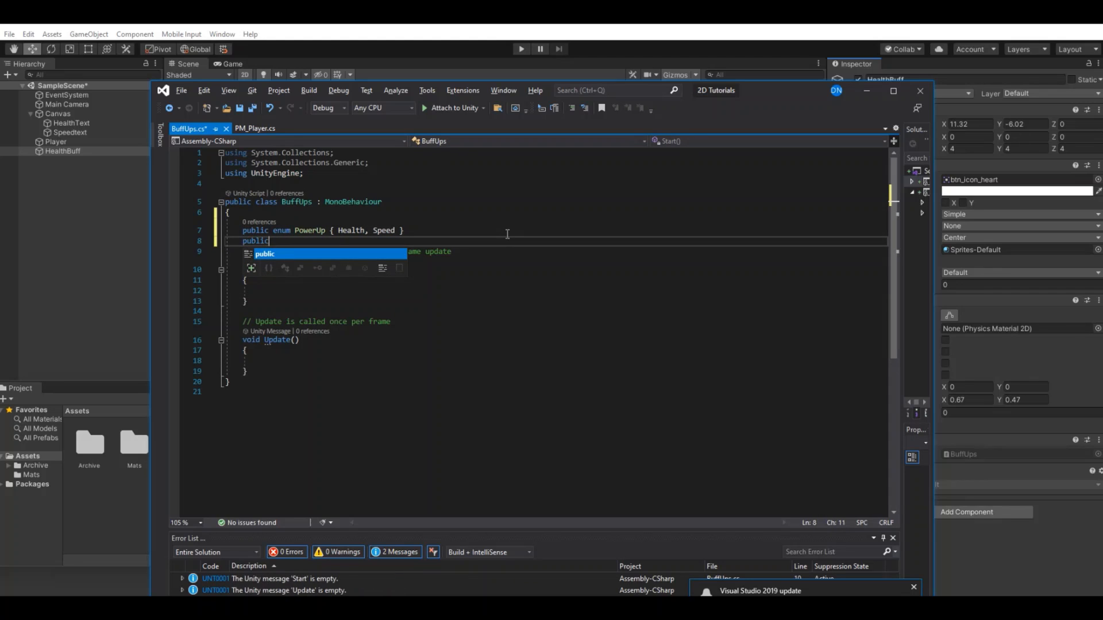
pyautogui.write('o')
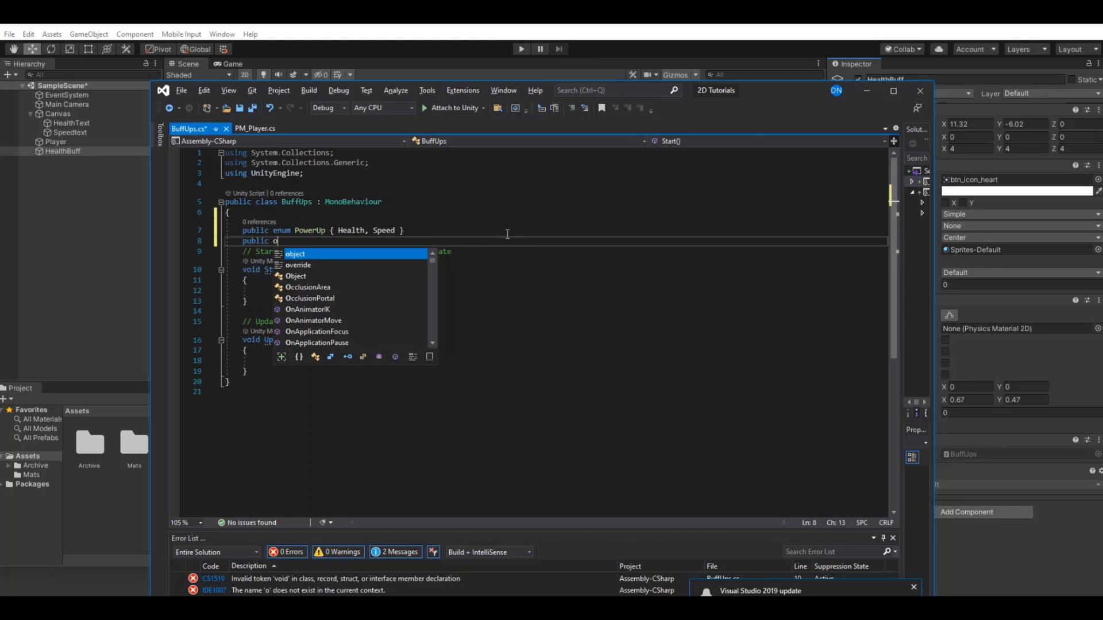
pyautogui.write('PowerUp')
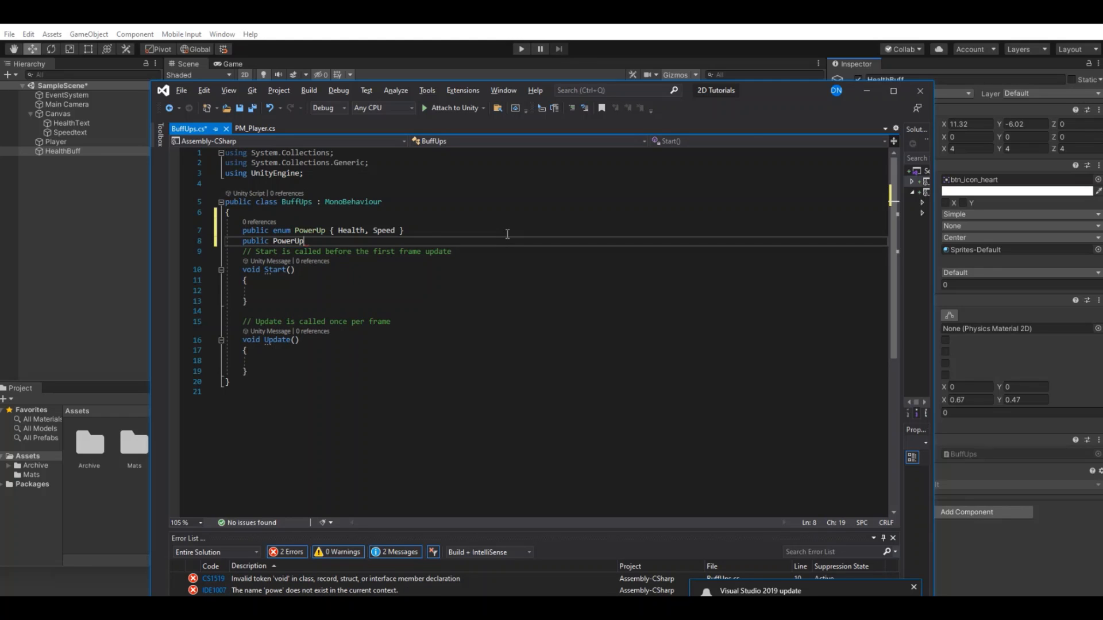
pyautogui.write('powerups;')
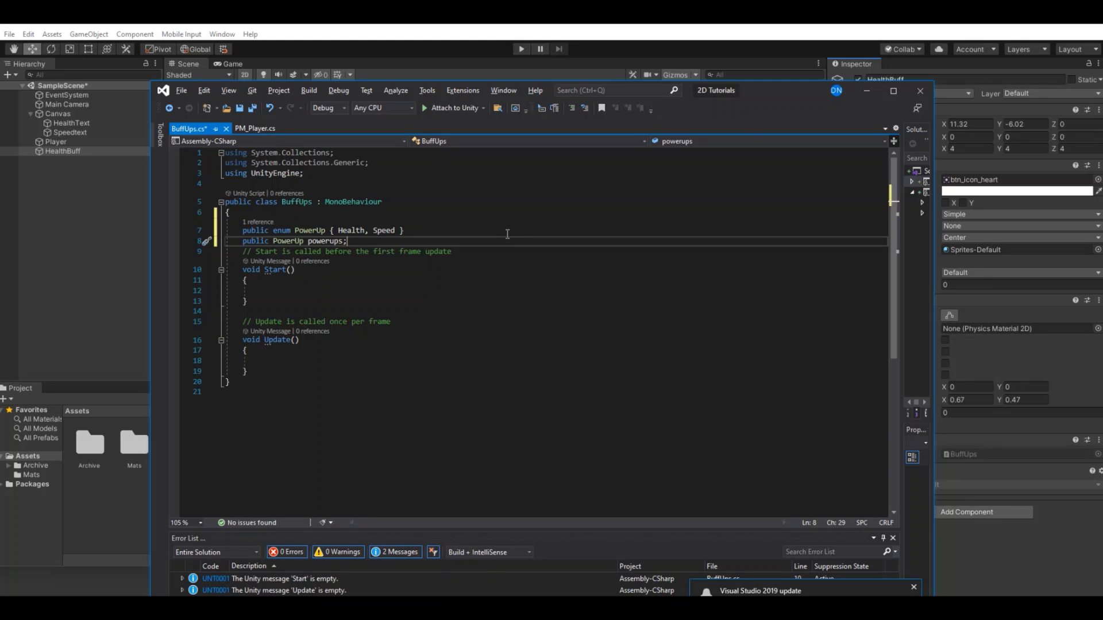
pyautogui.press('Enter')
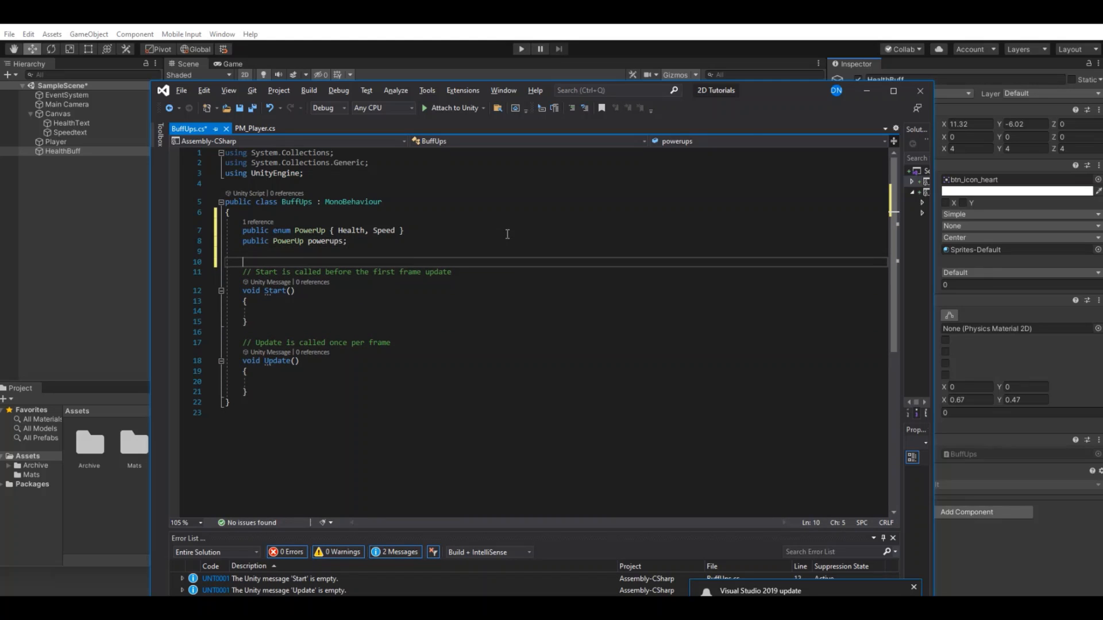
pyautogui.write('public')
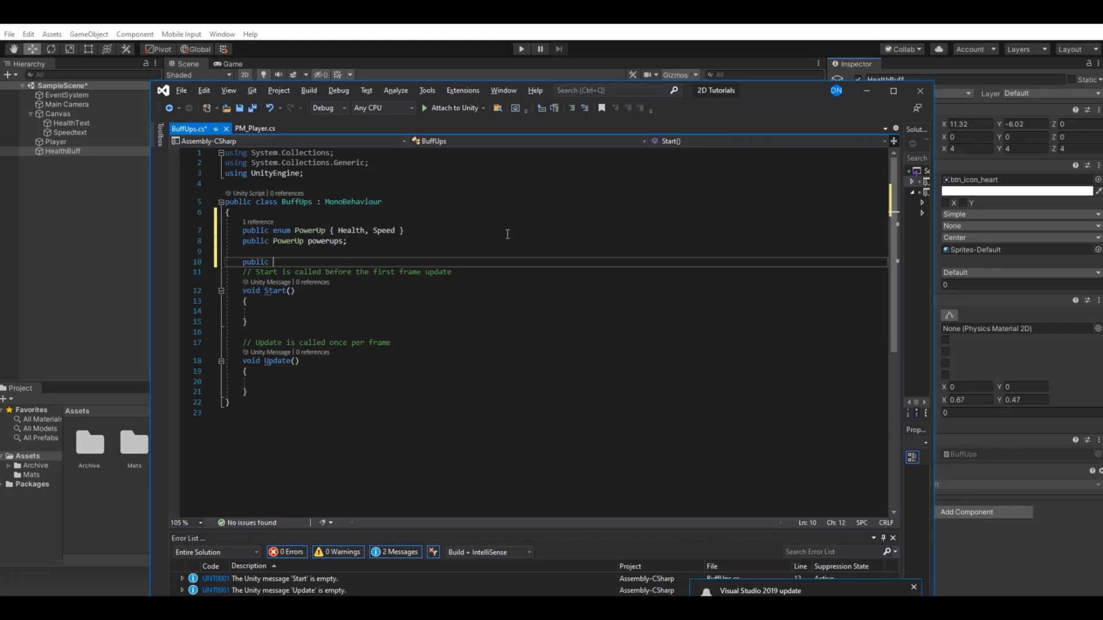
pyautogui.write('float A')
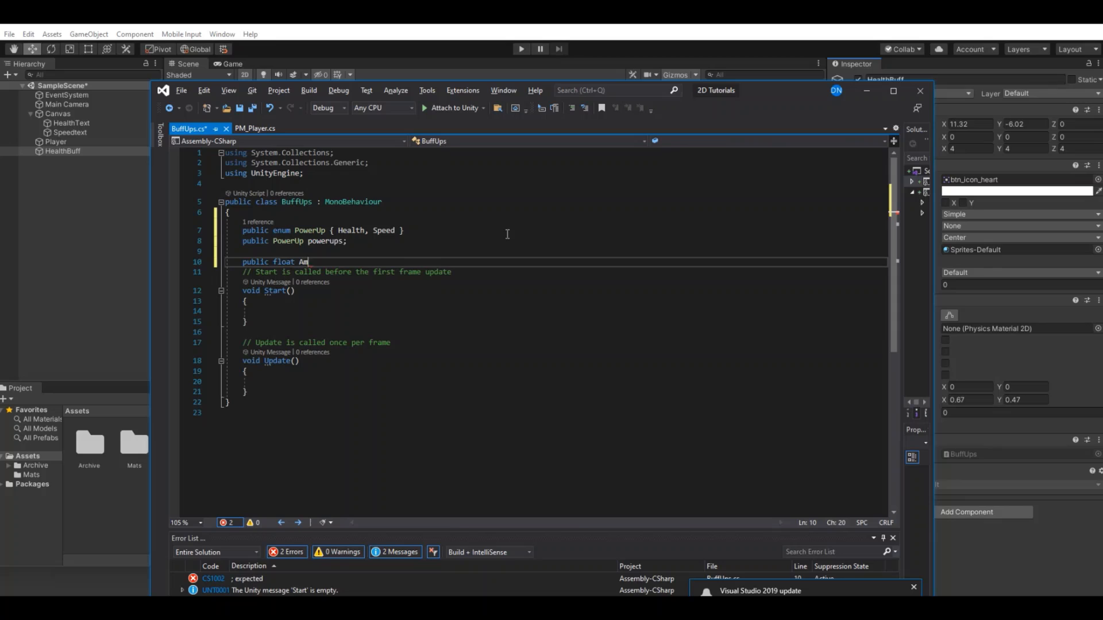
pyautogui.write('mountToGive')
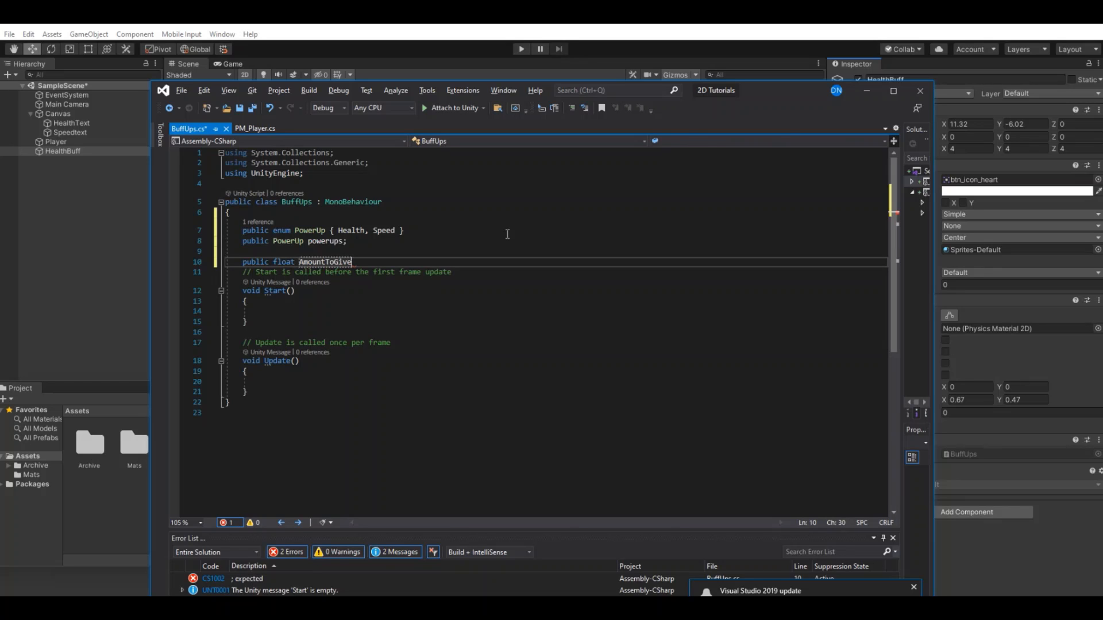
pyautogui.write(';')
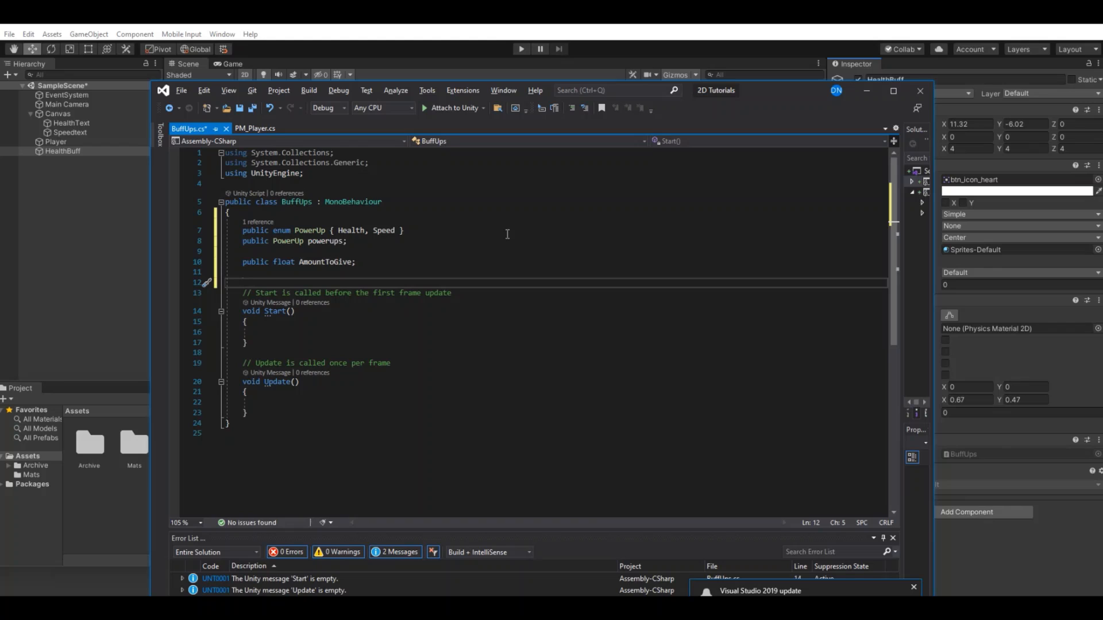
# Step: Declare the private PM_Player player field and position the cursor for the next method
pyautogui.write('Private')
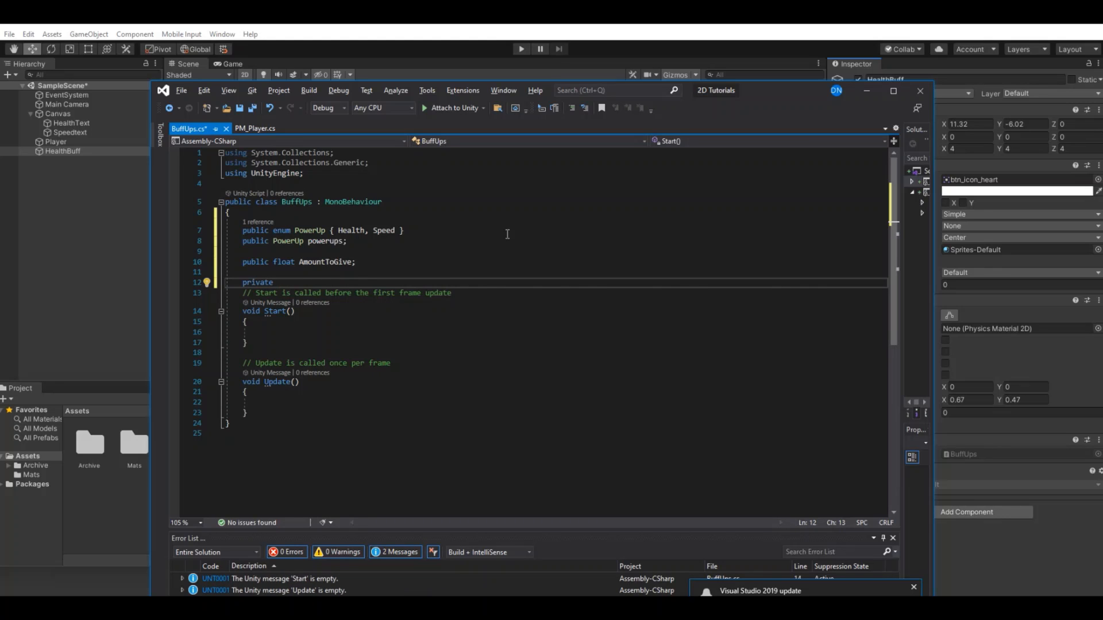
pyautogui.write('Pm')
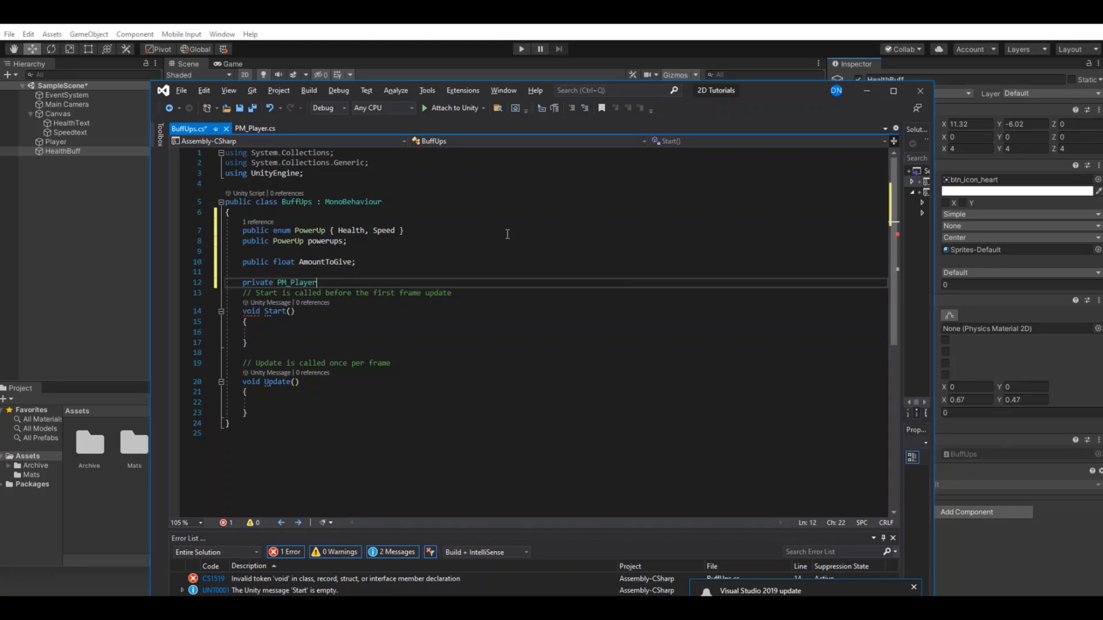
pyautogui.write('player;')
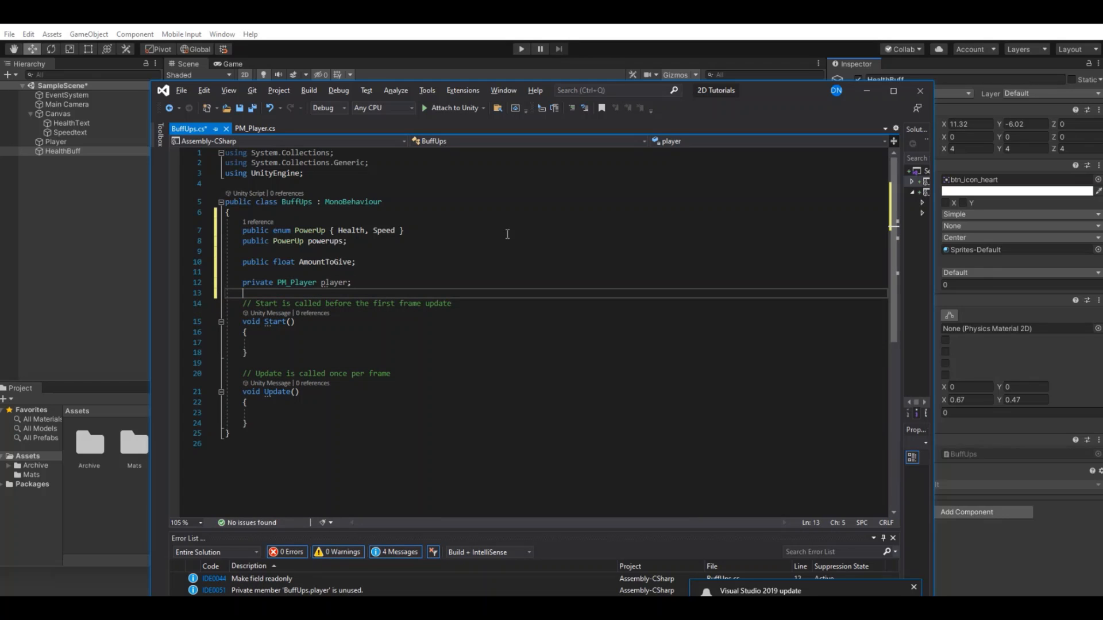
pyautogui.click(273, 343)
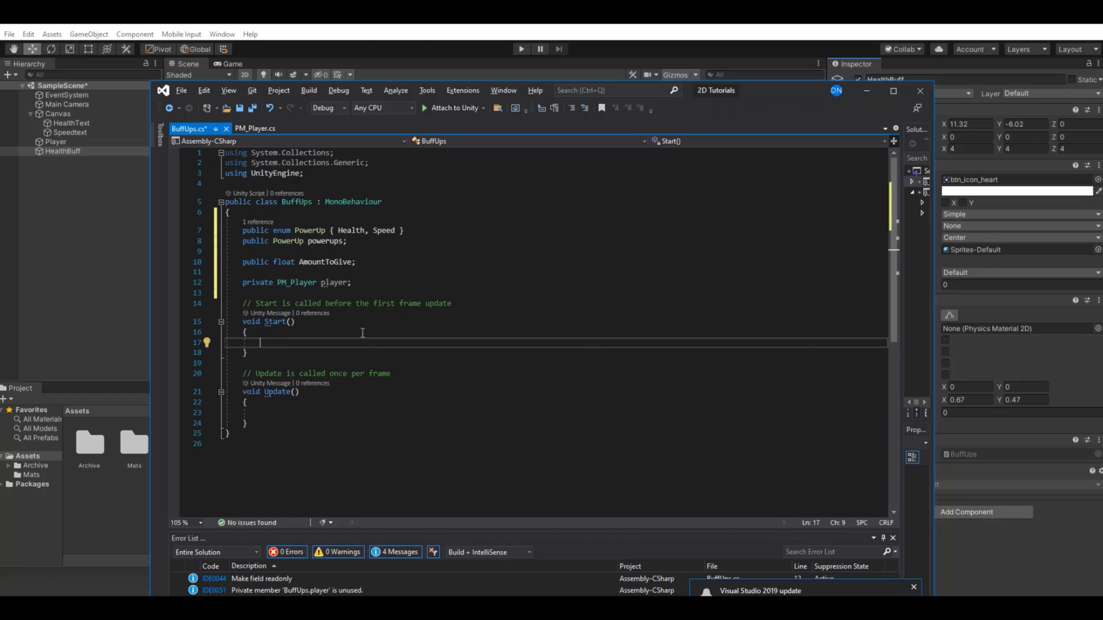
# Step: Add Awake assigning player = FindObjectOfType<PM_Player>() and remove the empty Start and Update stubs
pyautogui.write('awa')
pyautogui.write('player = FindObjectOfType<')
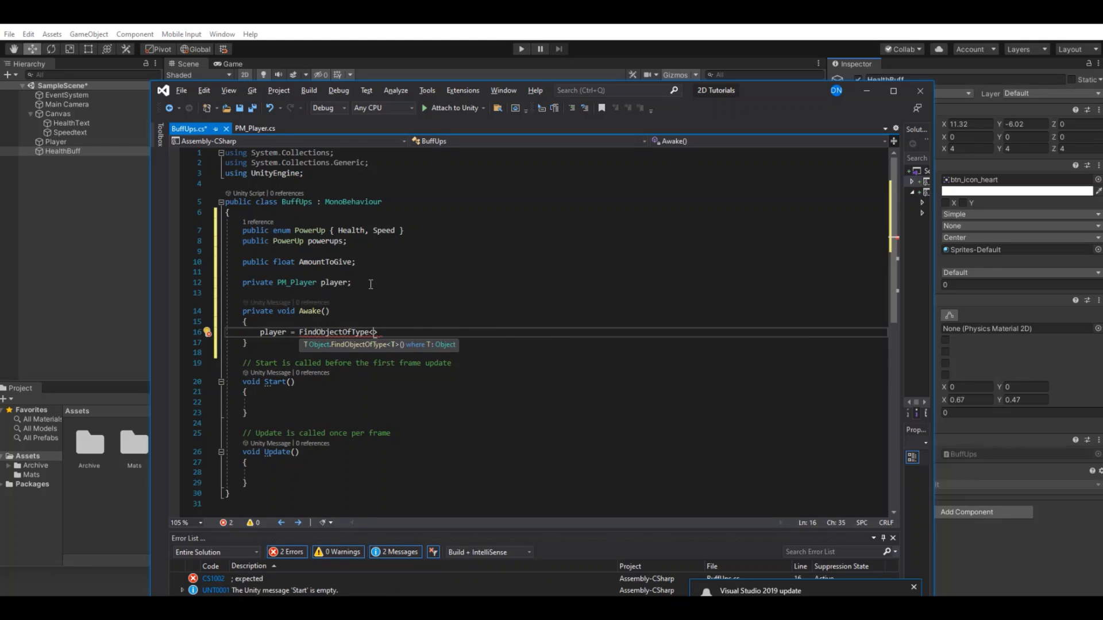
pyautogui.write('PM_Player')
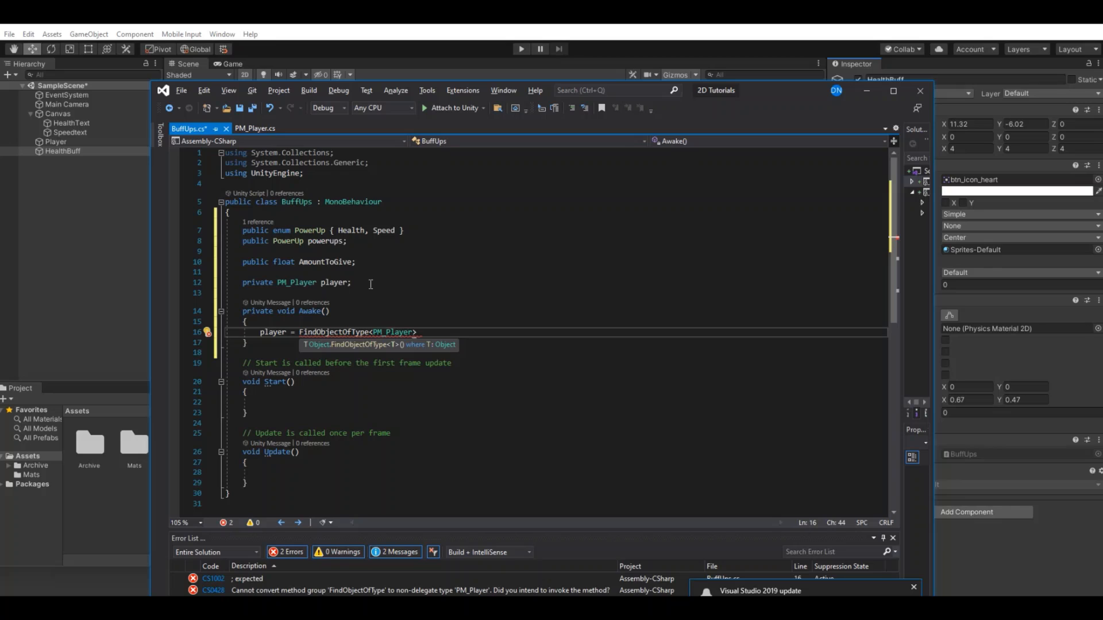
pyautogui.write('();')
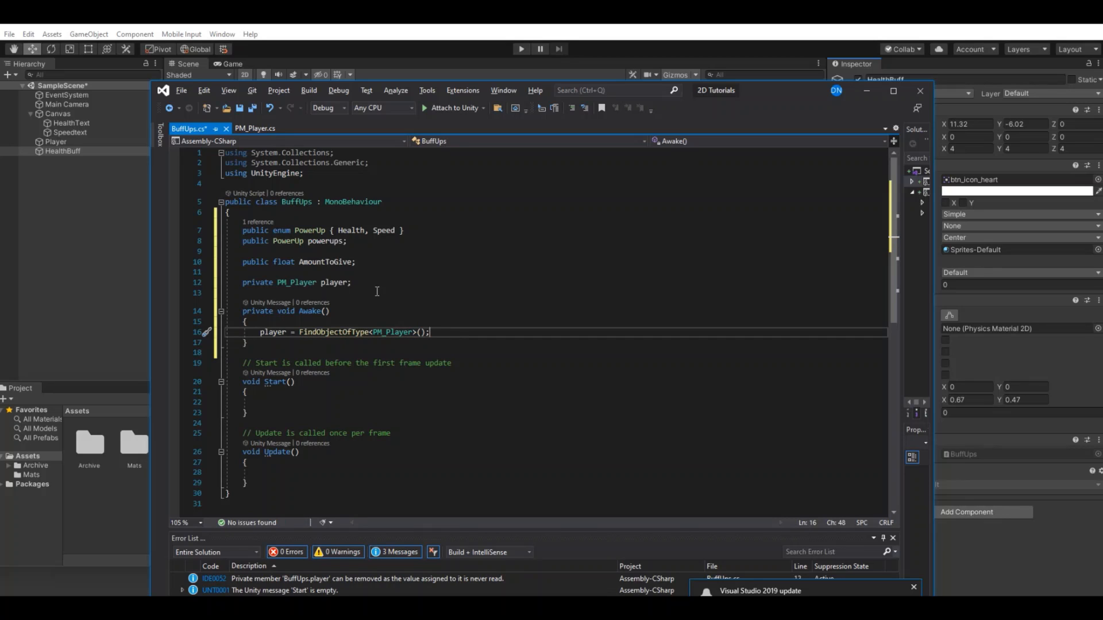
pyautogui.doubleClick(333, 282)
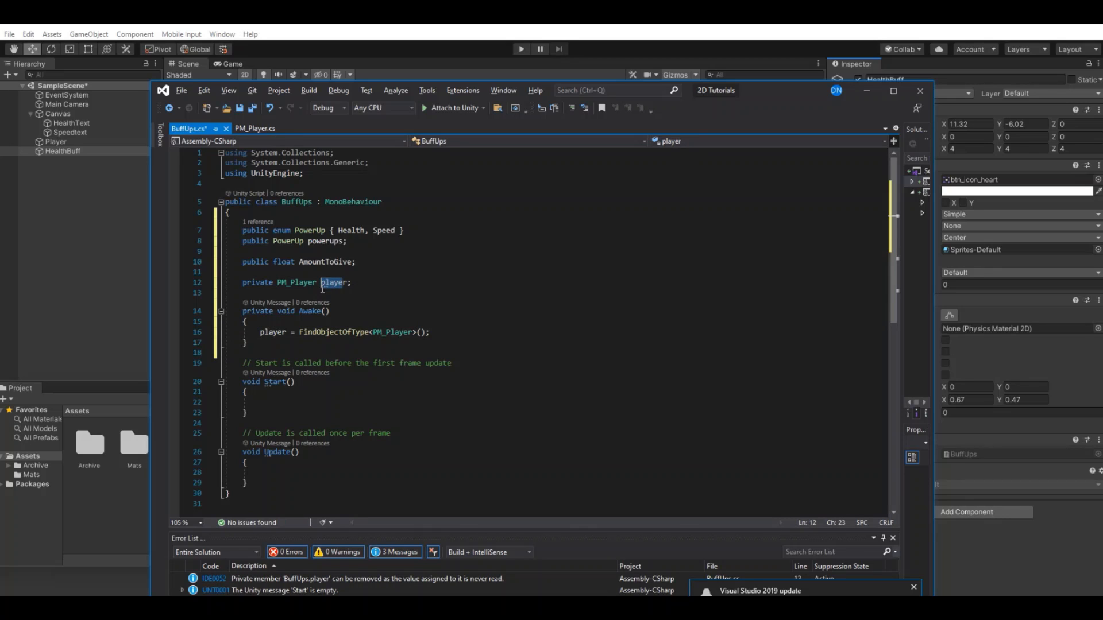
pyautogui.click(333, 283)
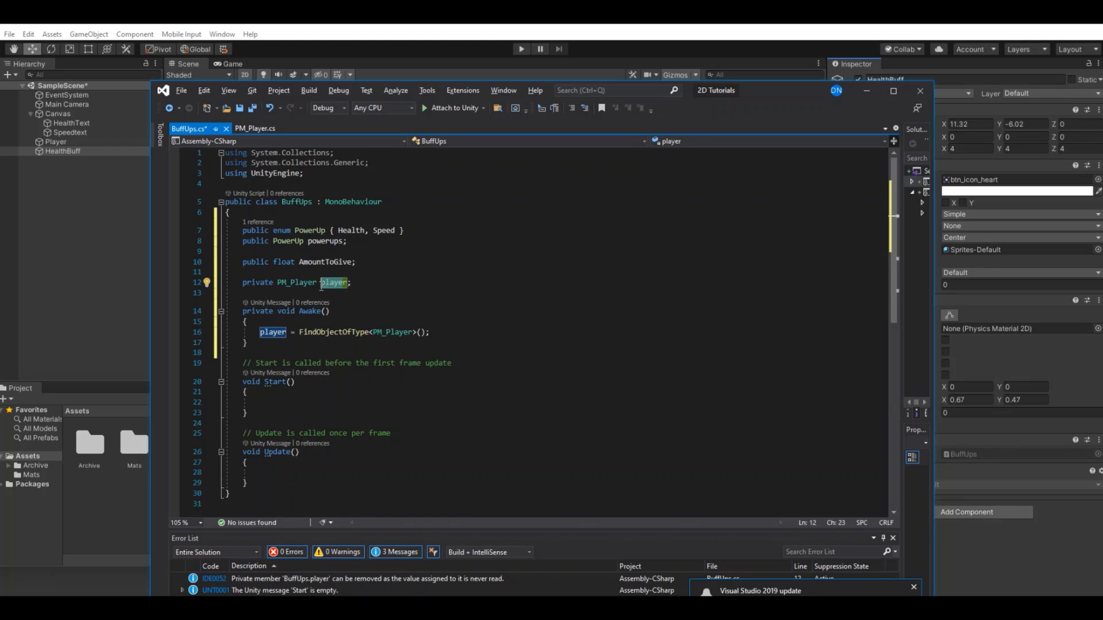
pyautogui.scroll(-3)
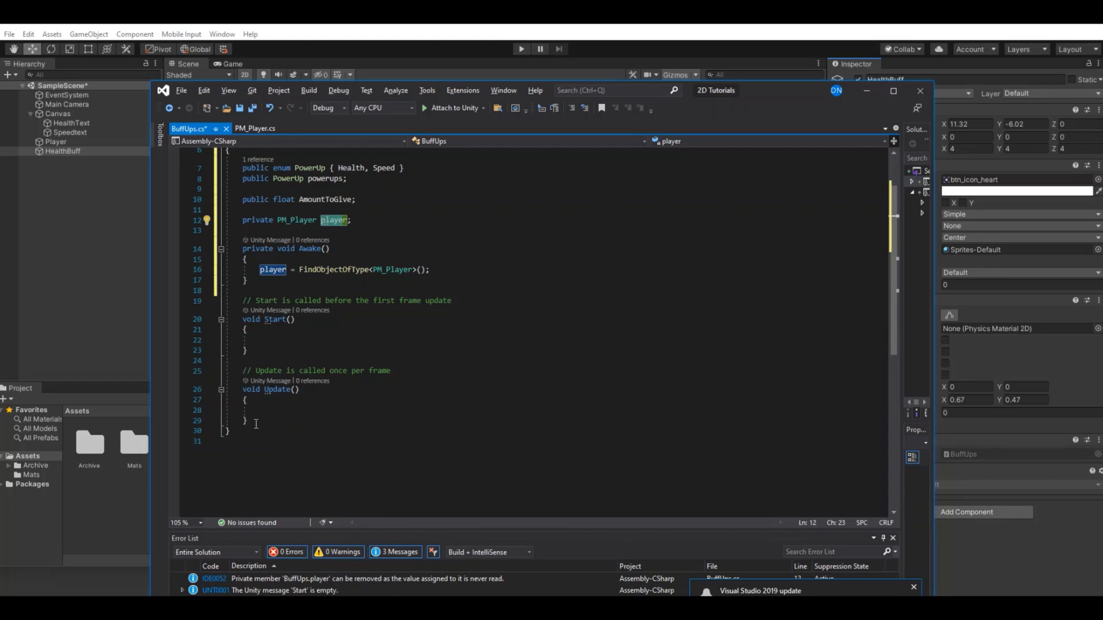
pyautogui.moveTo(243, 299); pyautogui.dragTo(246, 421)
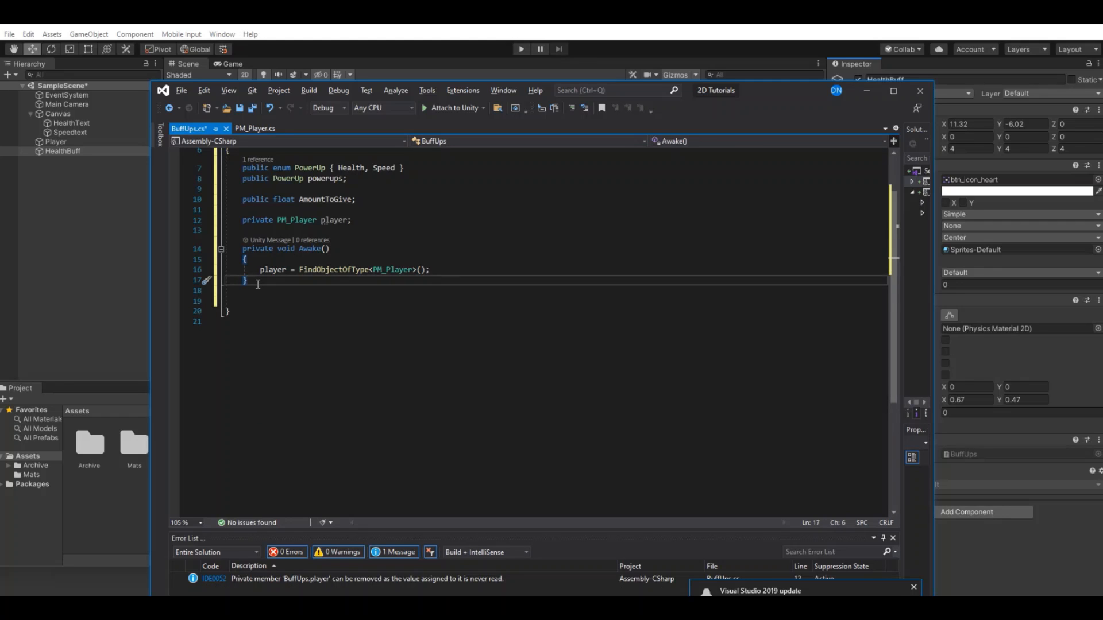
# Step: Add OnTriggerEnter2D with an if check on the colliding object's Player tag
pyautogui.write('ontri')
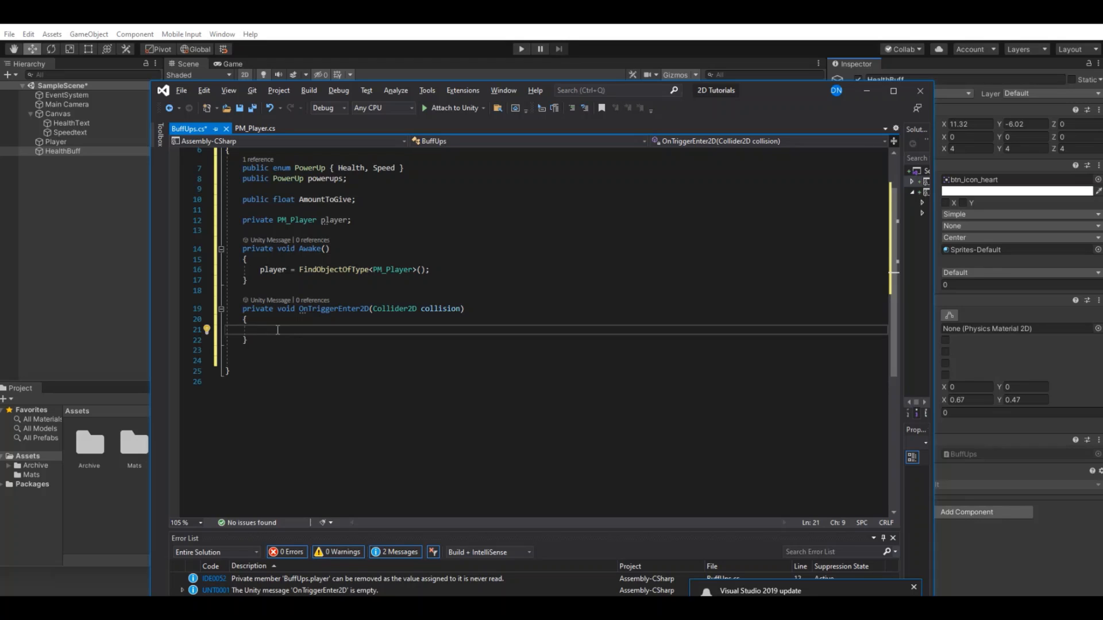
pyautogui.write('if(col')
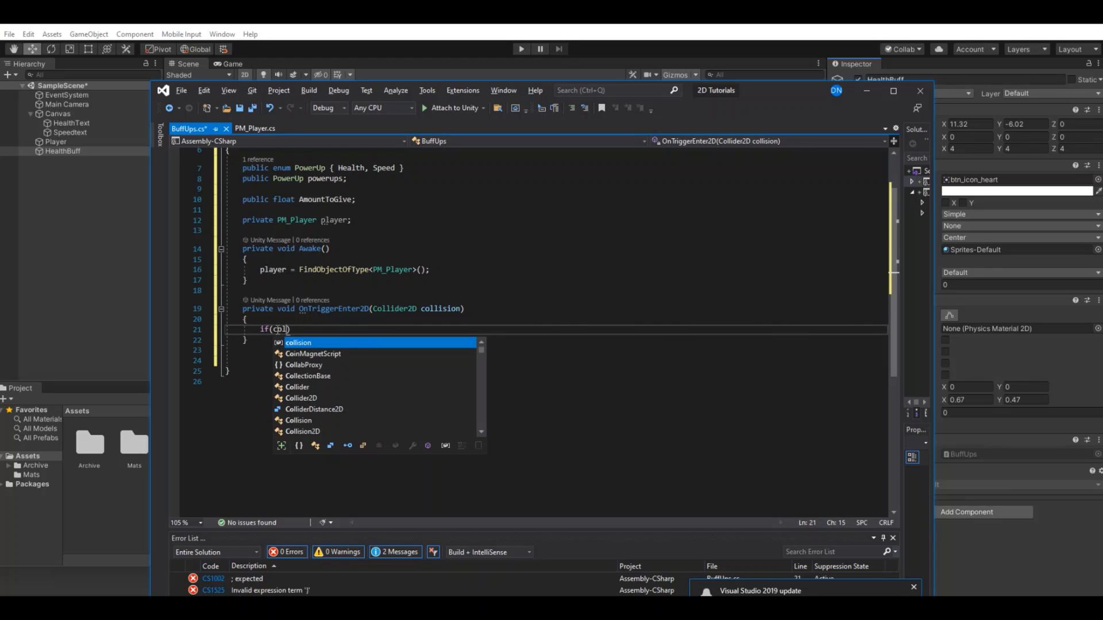
pyautogui.write('.gameObject.tag == "Player')
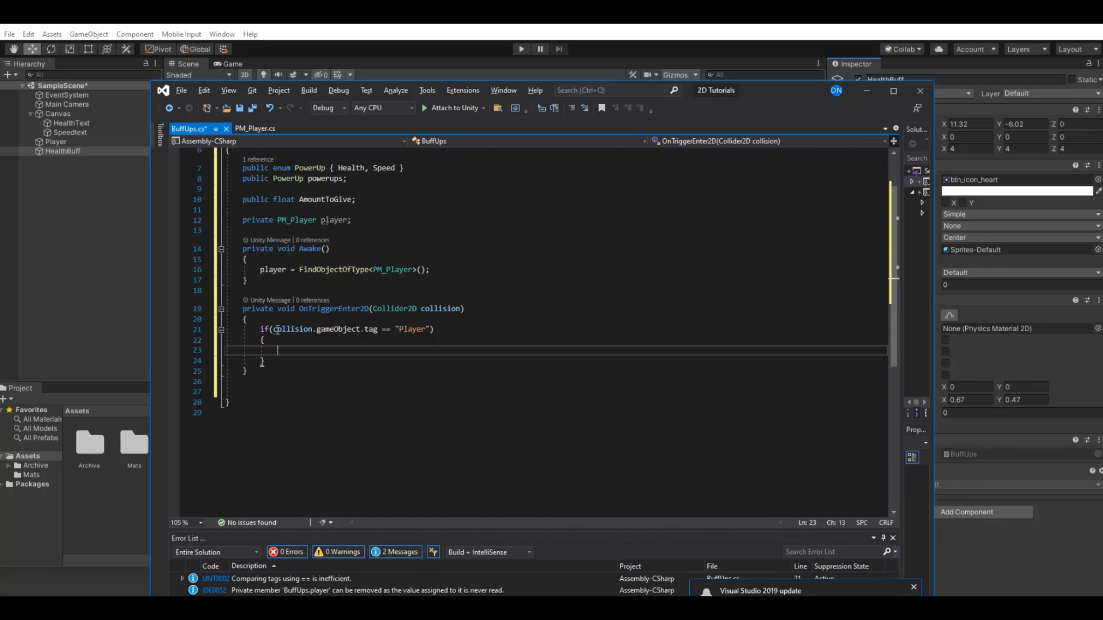
# Step: Insert a switch on powerups with Health, Speed and default cases inside the check
pyautogui.write('swit')
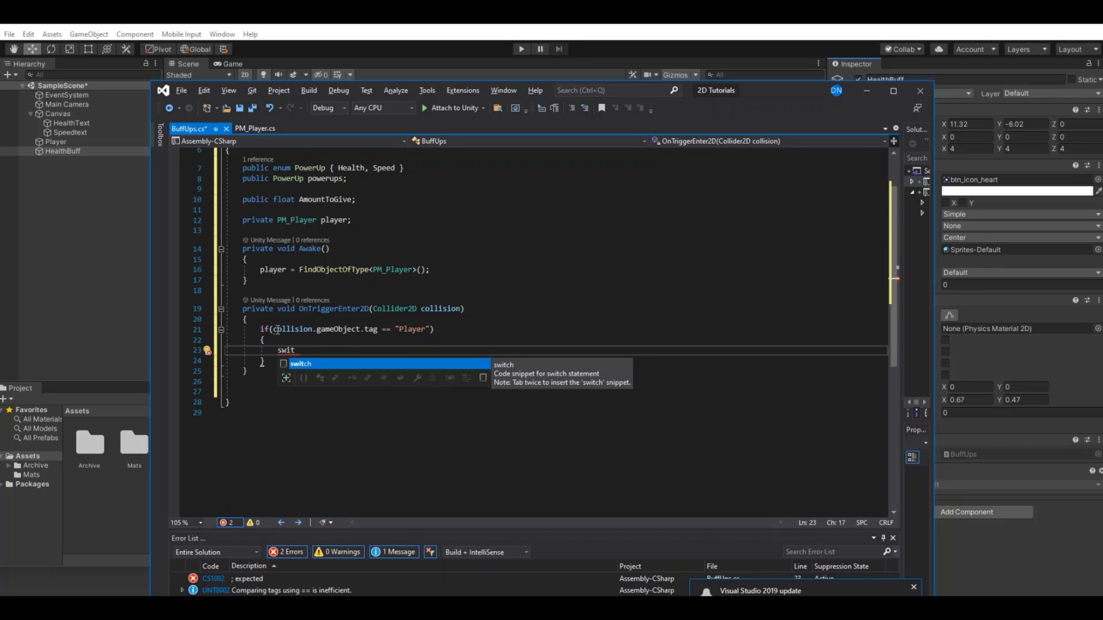
pyautogui.press('Tab')
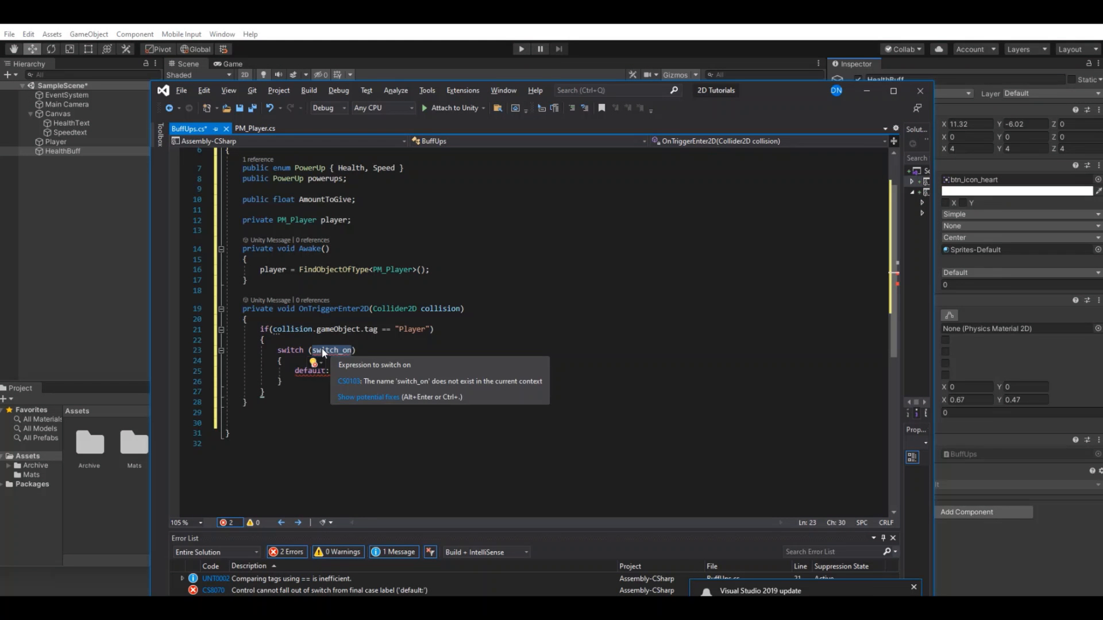
pyautogui.write('powerup')
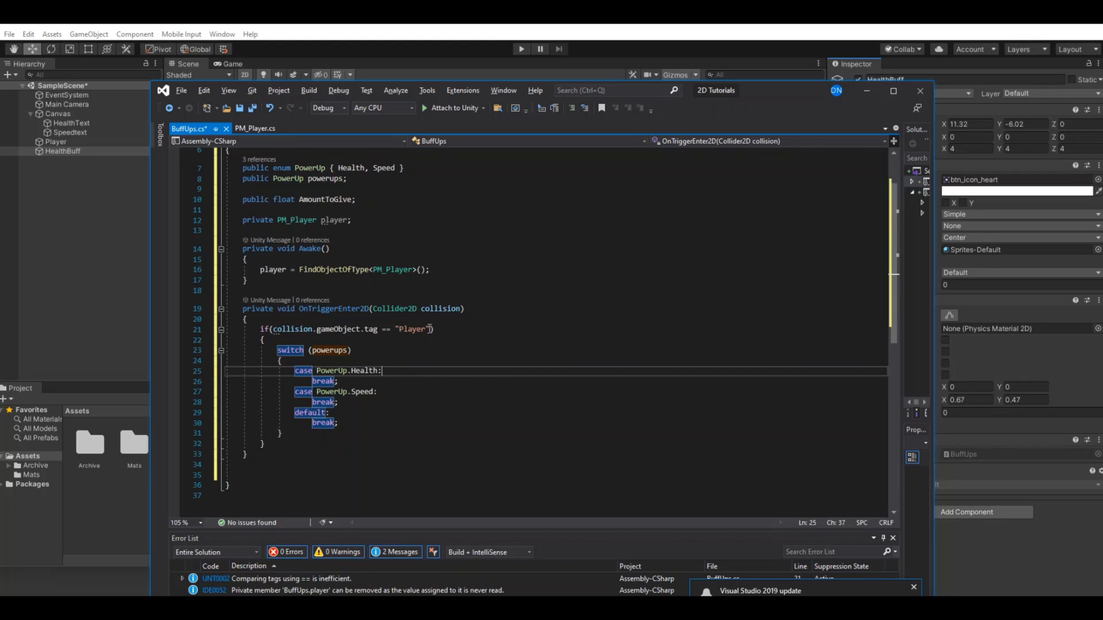
pyautogui.moveTo(496, 379)
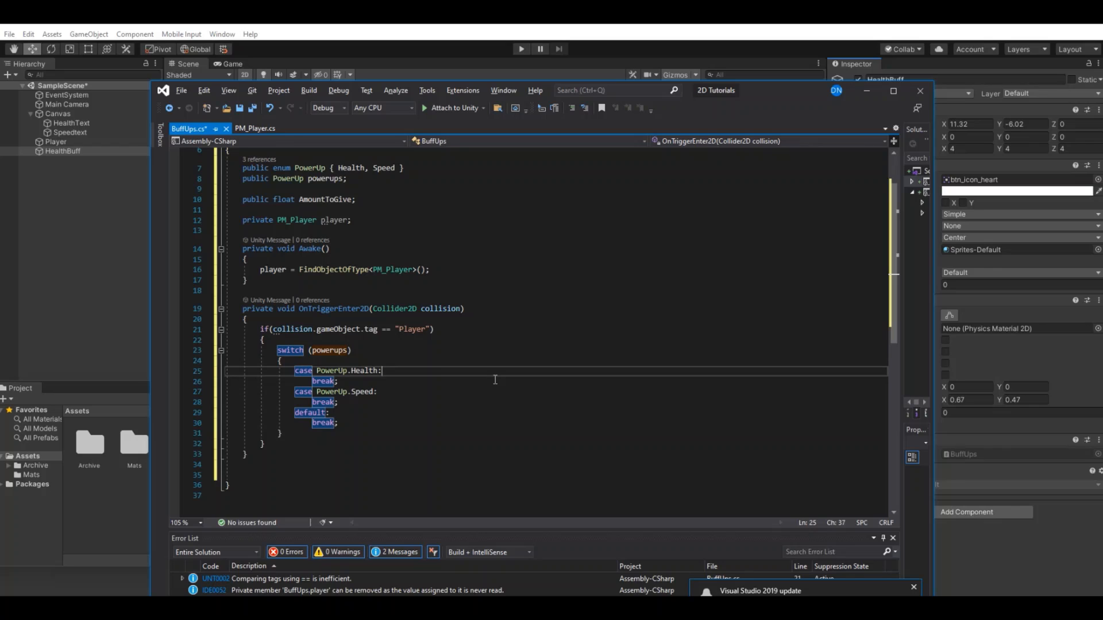
pyautogui.moveTo(354, 370)
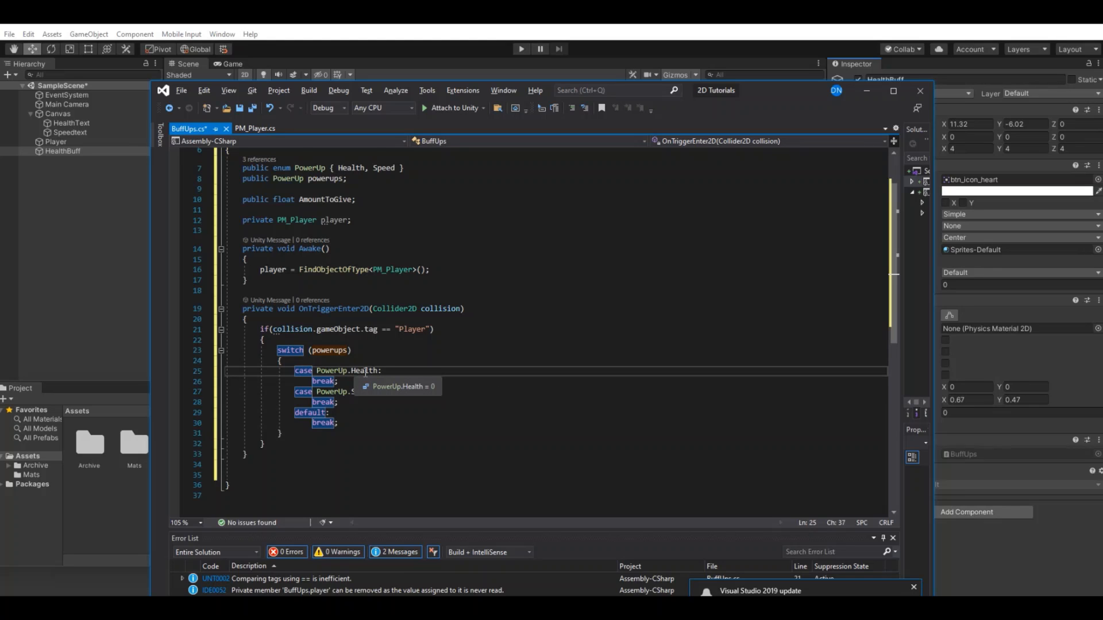
# Step: Make the Health and Speed cases add AmountToGive to player.Health and player.Speed
pyautogui.write('player')
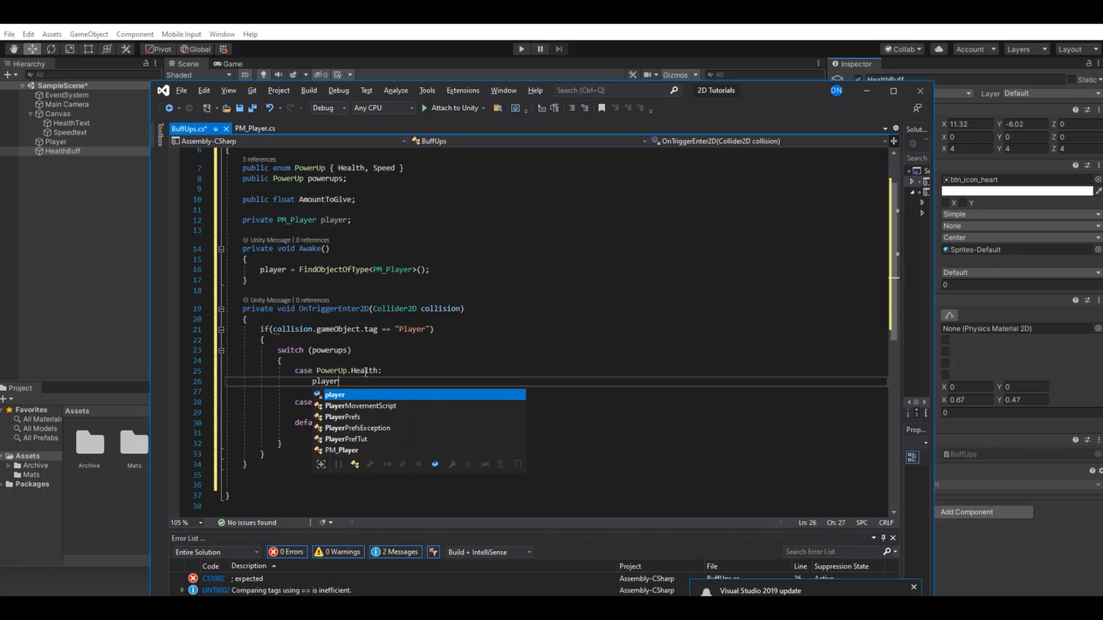
pyautogui.write('.Health')
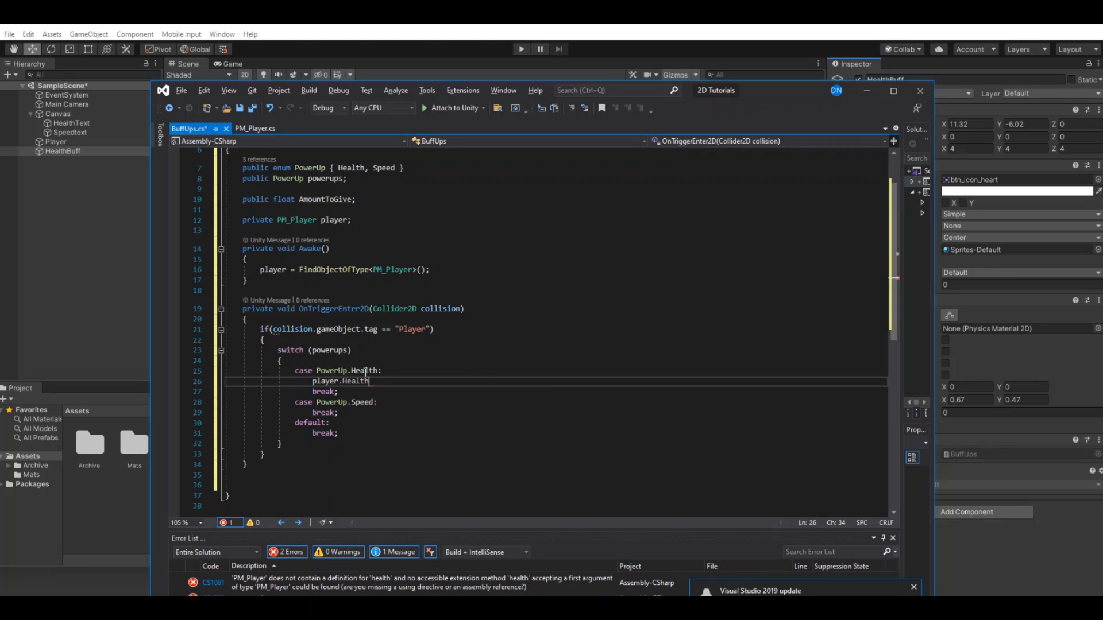
pyautogui.write('+= AmountToGive;')
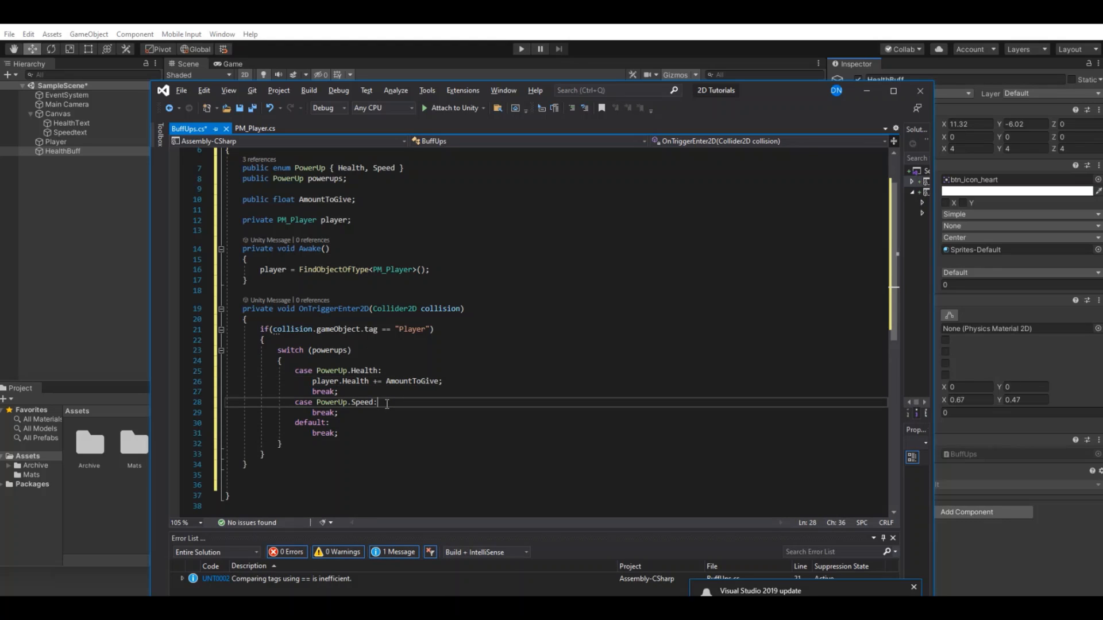
pyautogui.write('spee')
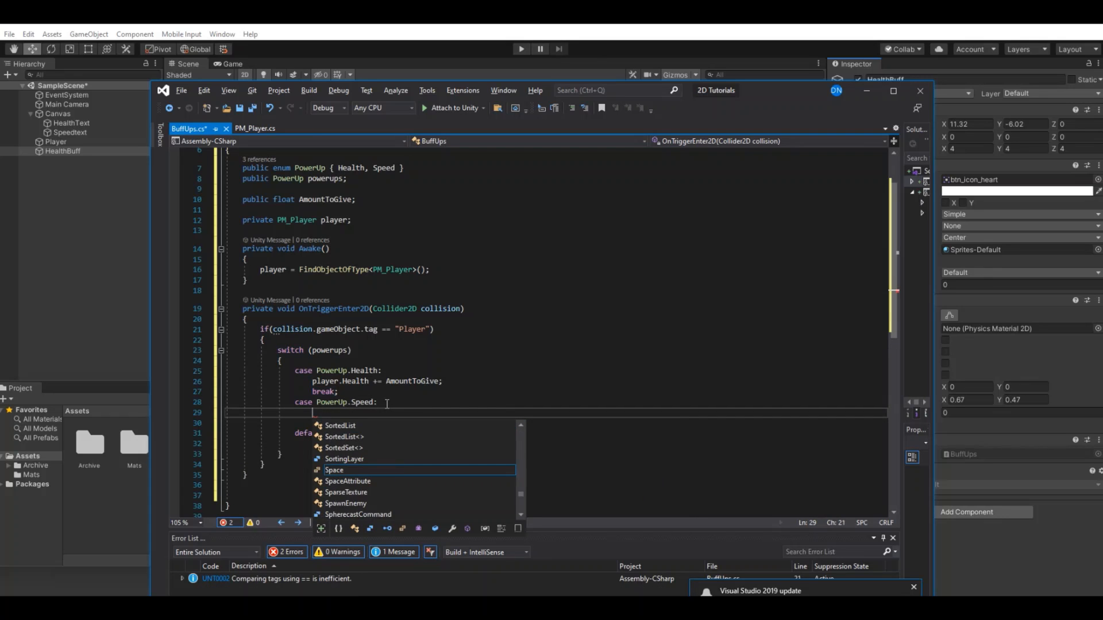
pyautogui.write('player.speed +')
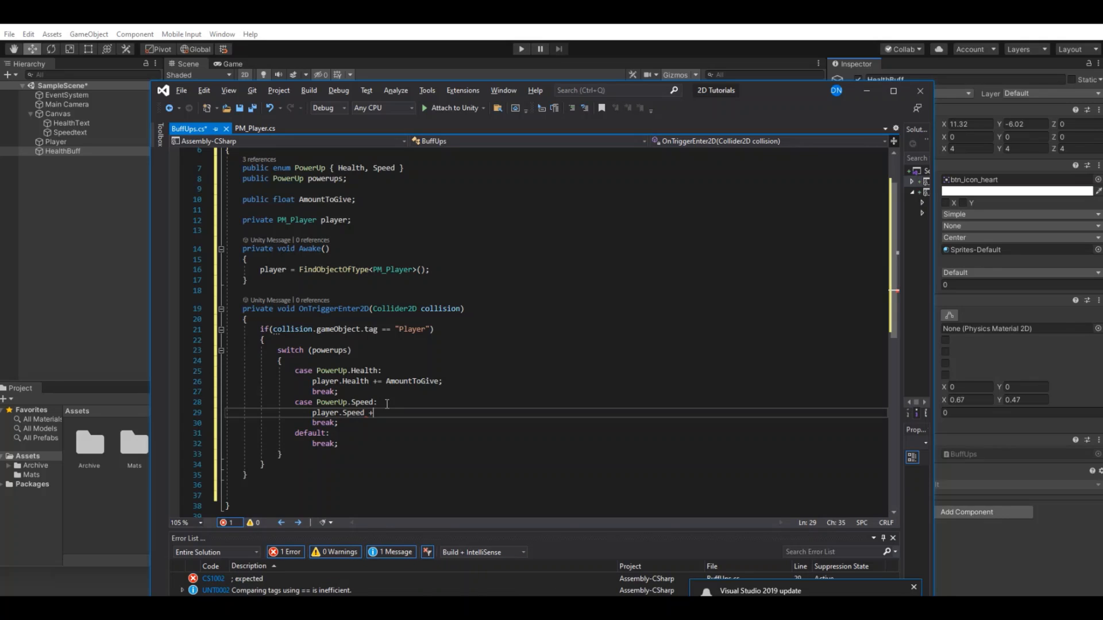
pyautogui.write('= AmountToGive;')
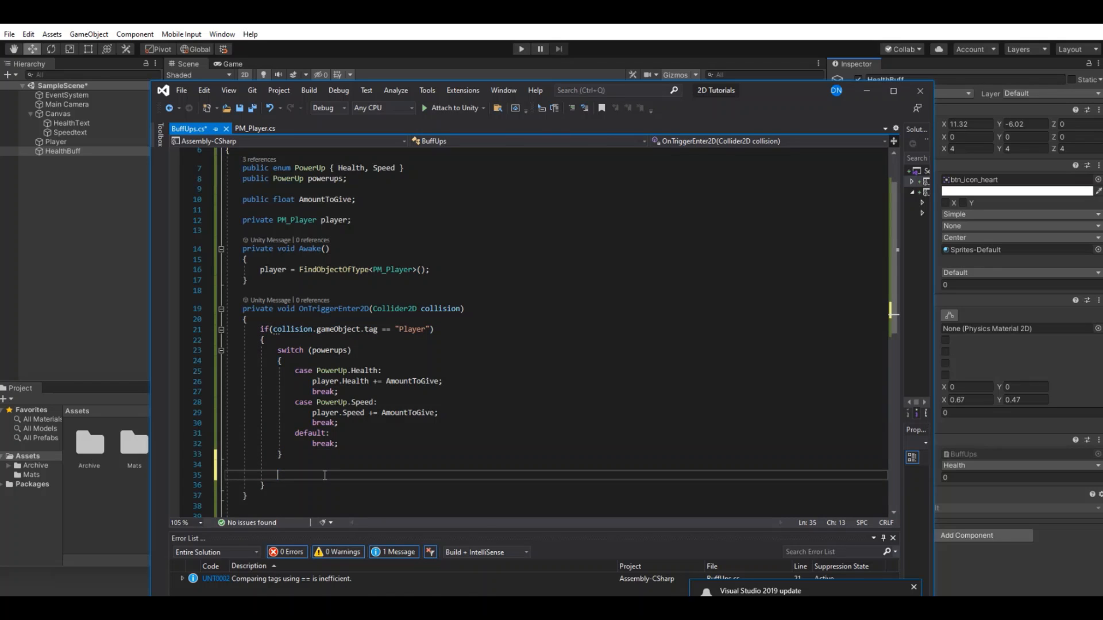
# Step: Add Destroy(gameObject); after the switch and return to Unity
pyautogui.write('Destroy()')
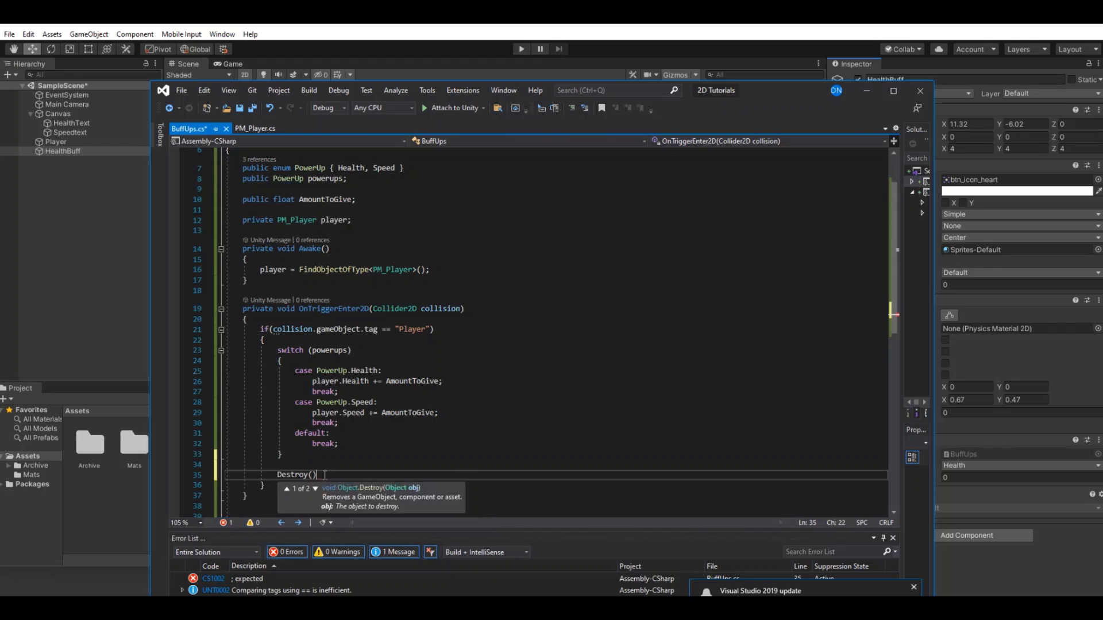
pyautogui.write('Game')
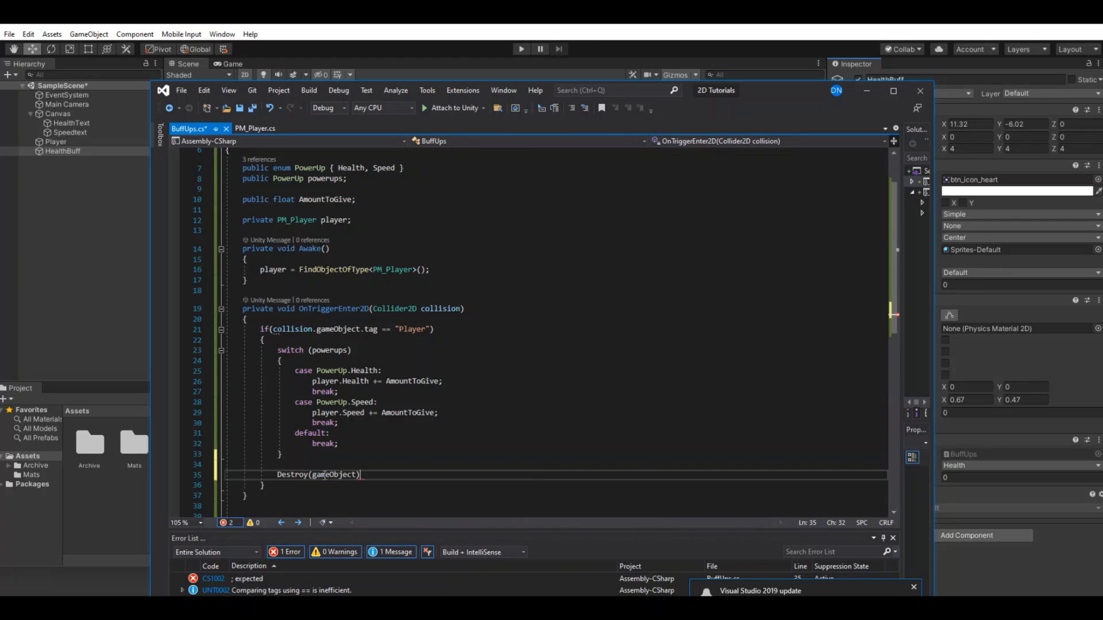
pyautogui.write(';')
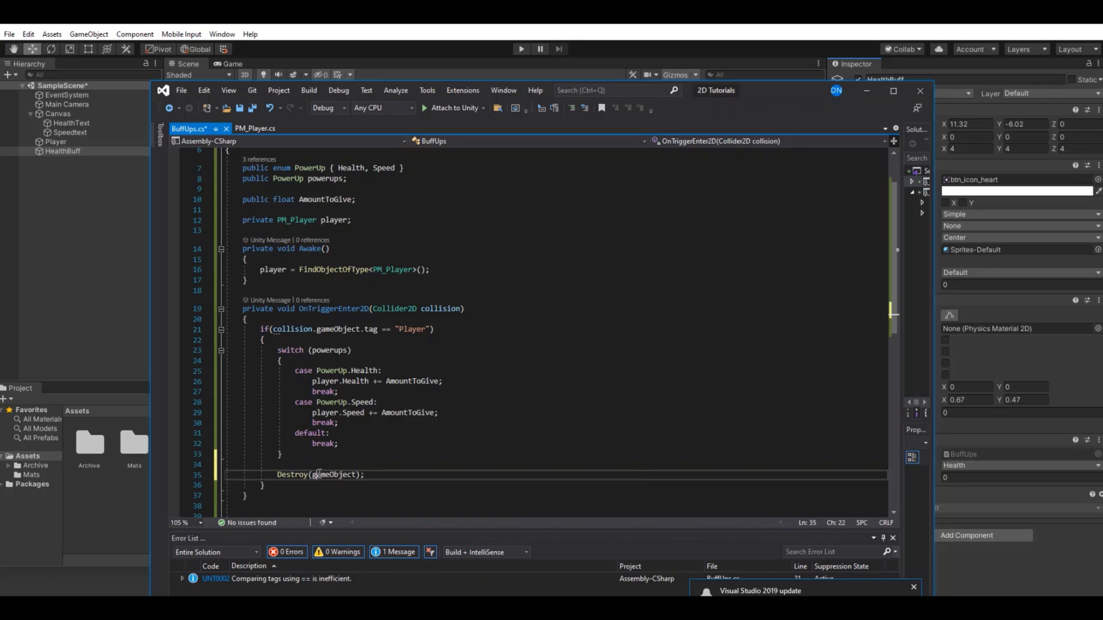
pyautogui.doubleClick(332, 475)
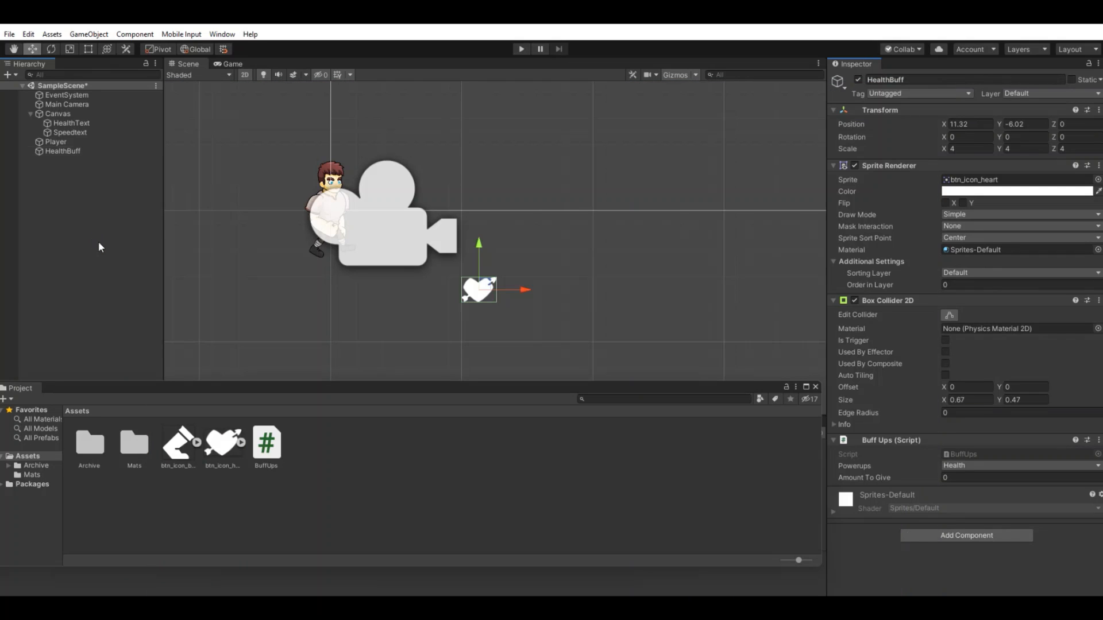
# Step: Set HealthBuff to the Health power-up with Amount To Give 10 and test-run the scene
pyautogui.click(62, 151)
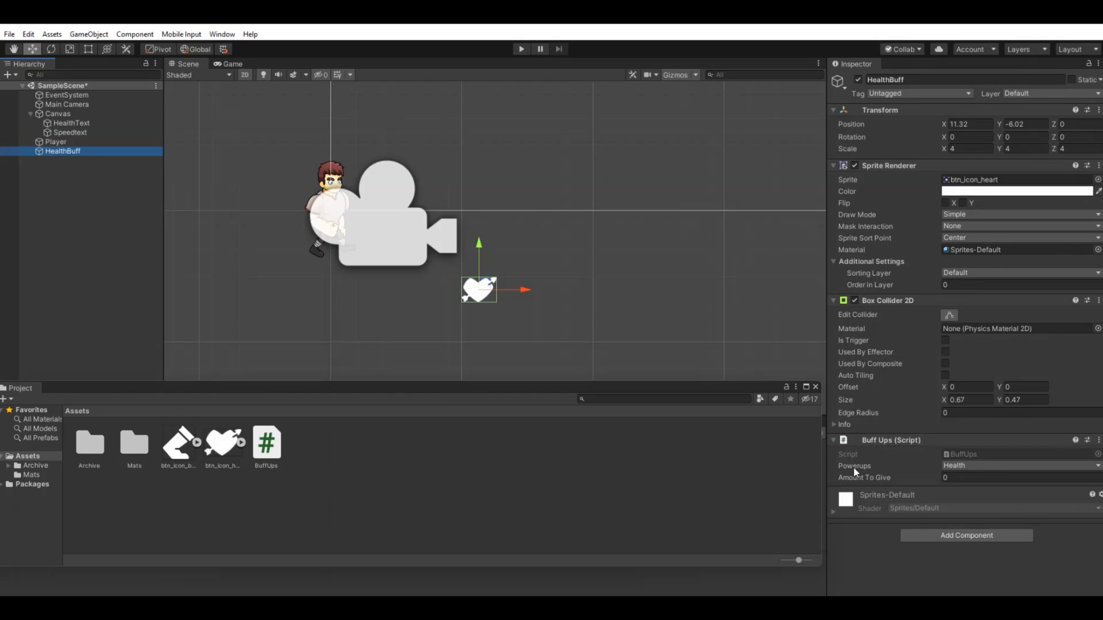
pyautogui.click(1021, 467)
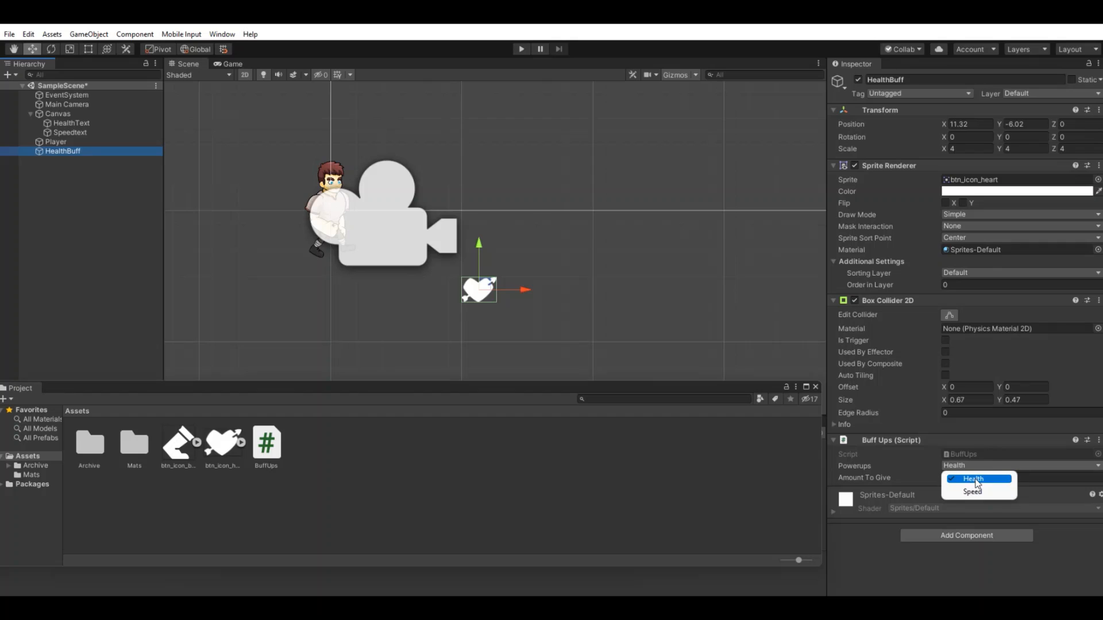
pyautogui.moveTo(984, 489)
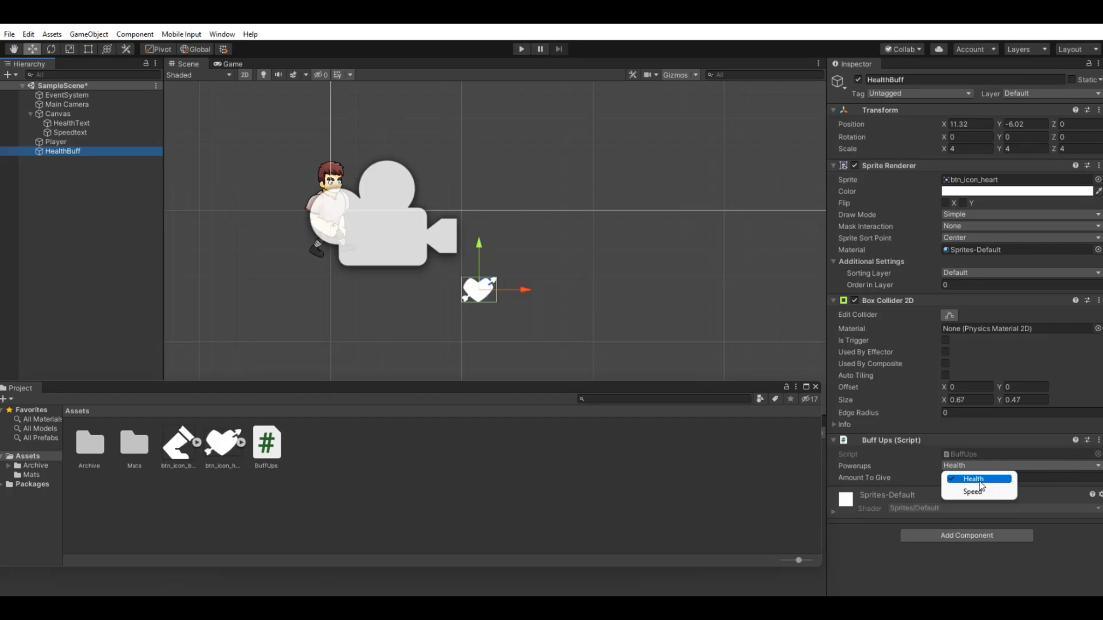
pyautogui.click(972, 478)
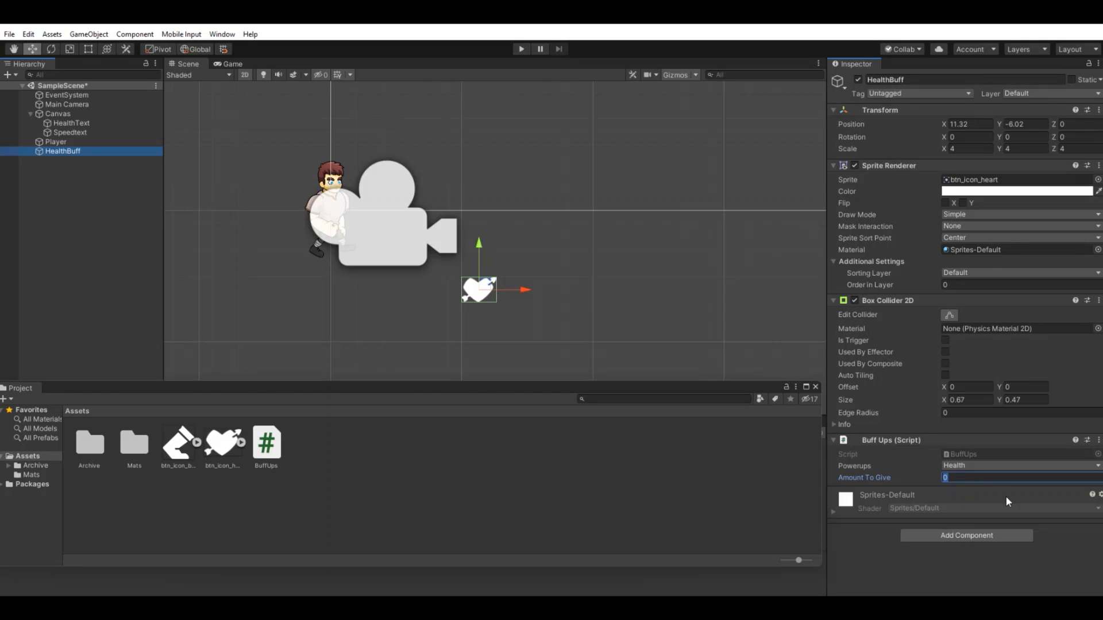
pyautogui.write('10')
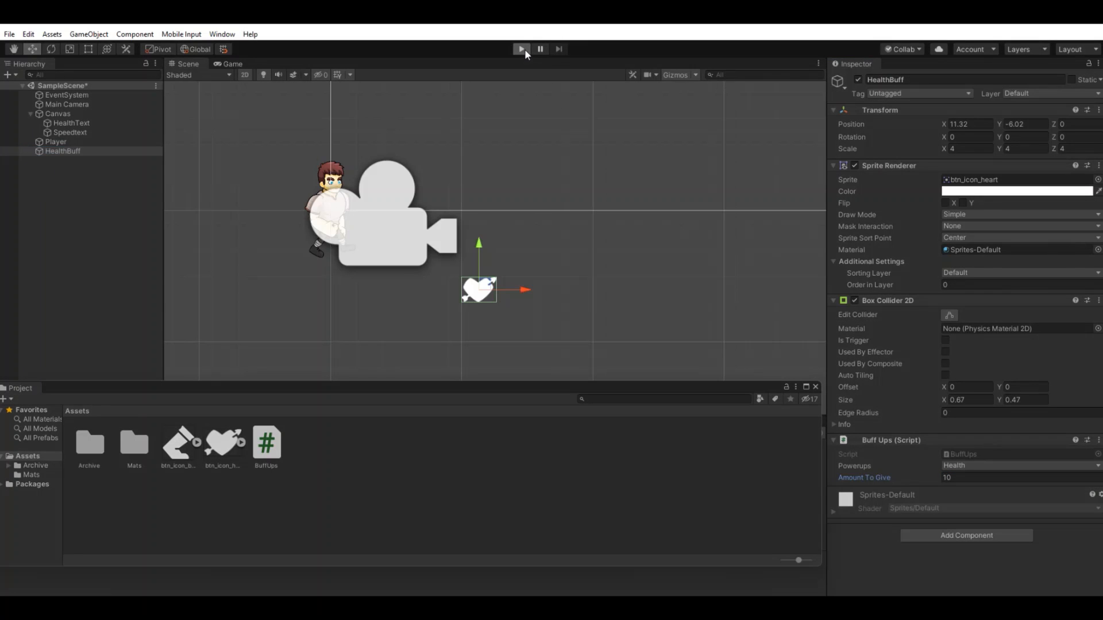
pyautogui.click(521, 49)
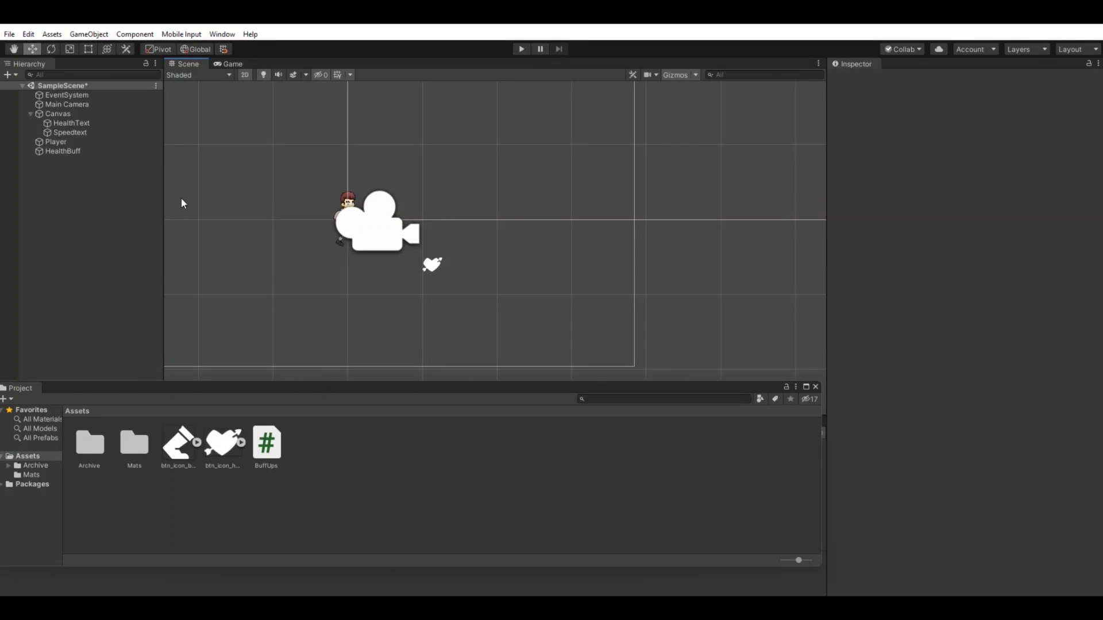
# Step: Duplicate HealthBuff up and right as a Speed buff giving 5, then test-run the scene
pyautogui.click(62, 151)
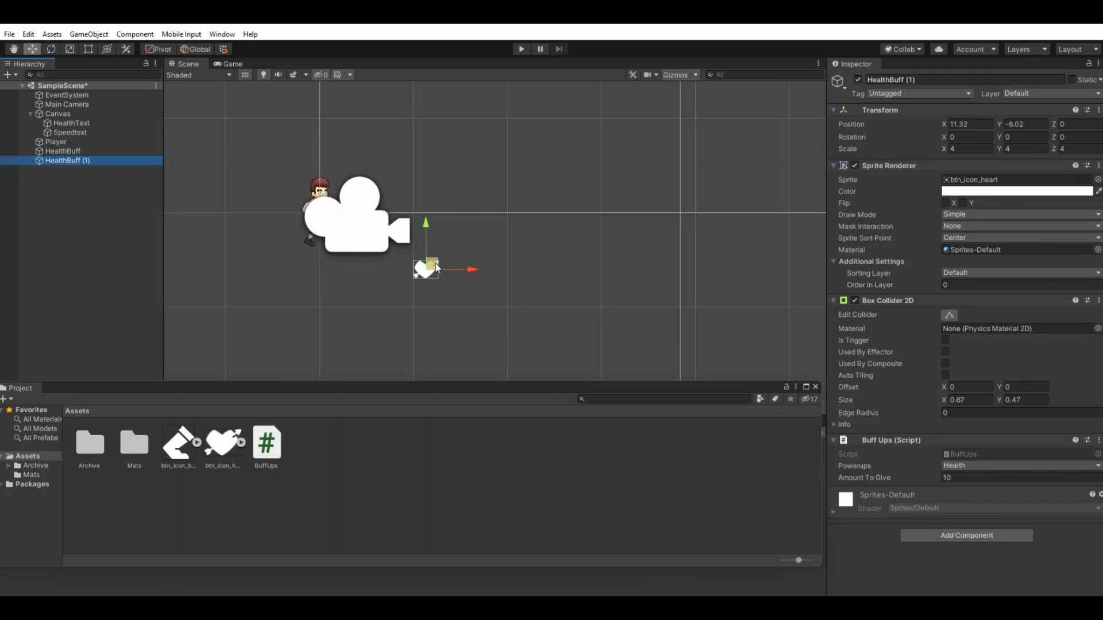
pyautogui.moveTo(427, 268); pyautogui.dragTo(469, 209)
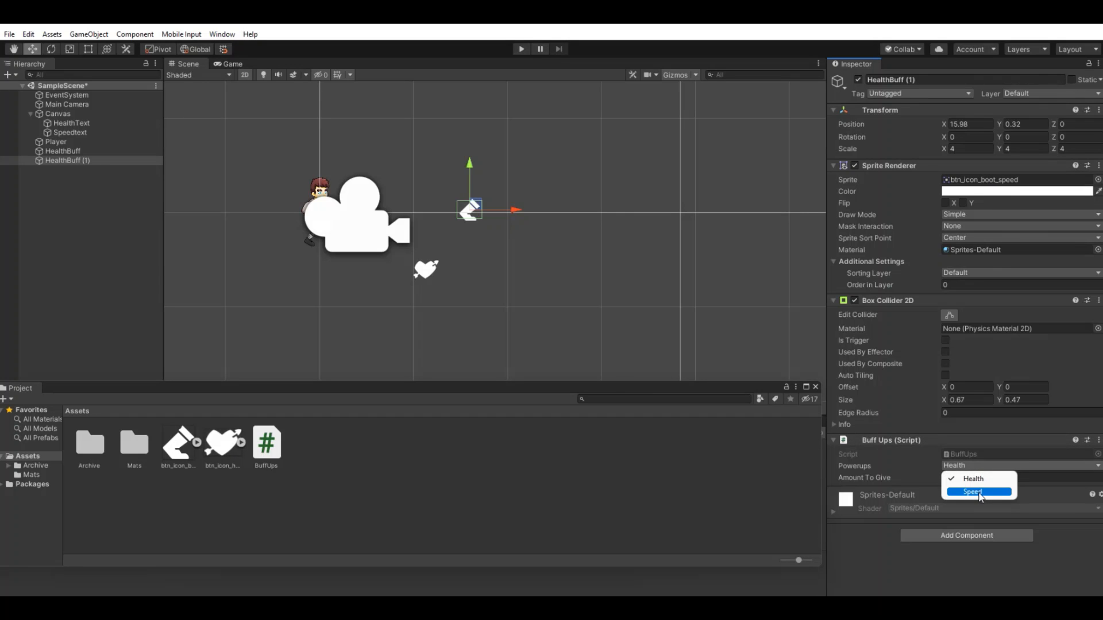
pyautogui.click(972, 492)
pyautogui.write('5')
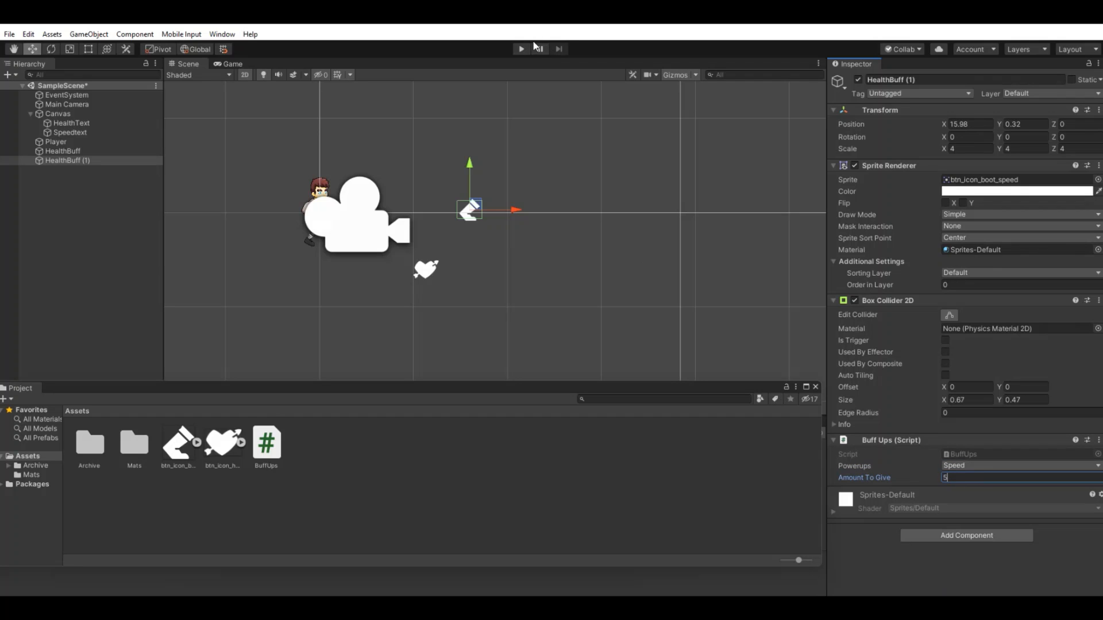
pyautogui.click(519, 48)
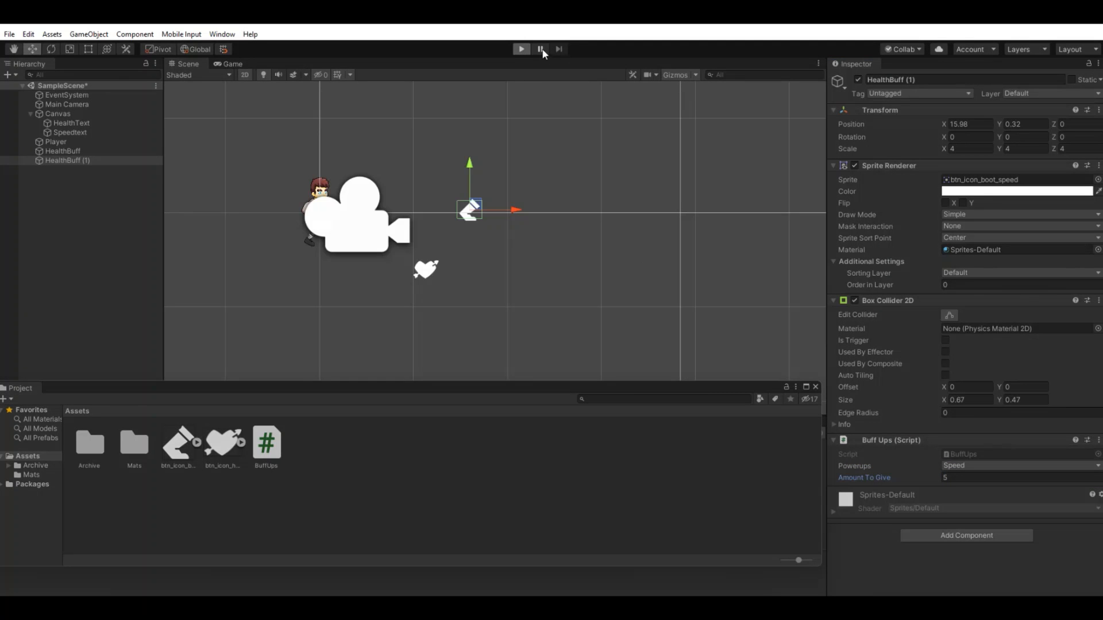
pyautogui.click(521, 49)
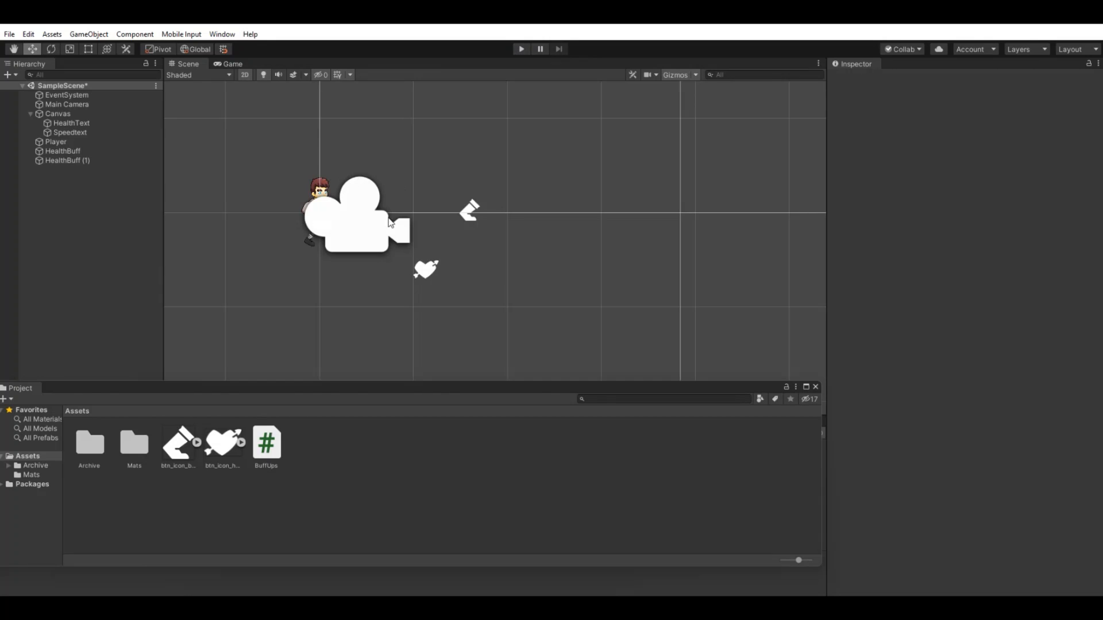
# Step: Review HealthBuff and HealthBuff (1) settings and reopen BuffUps.cs in Visual Studio
pyautogui.click(265, 441)
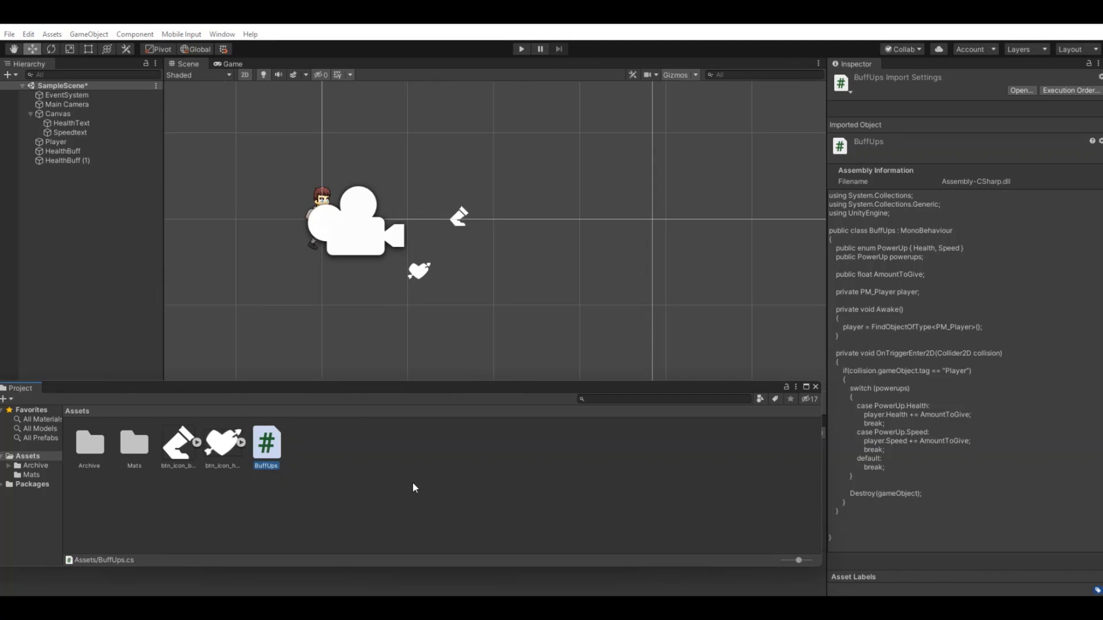
pyautogui.click(61, 152)
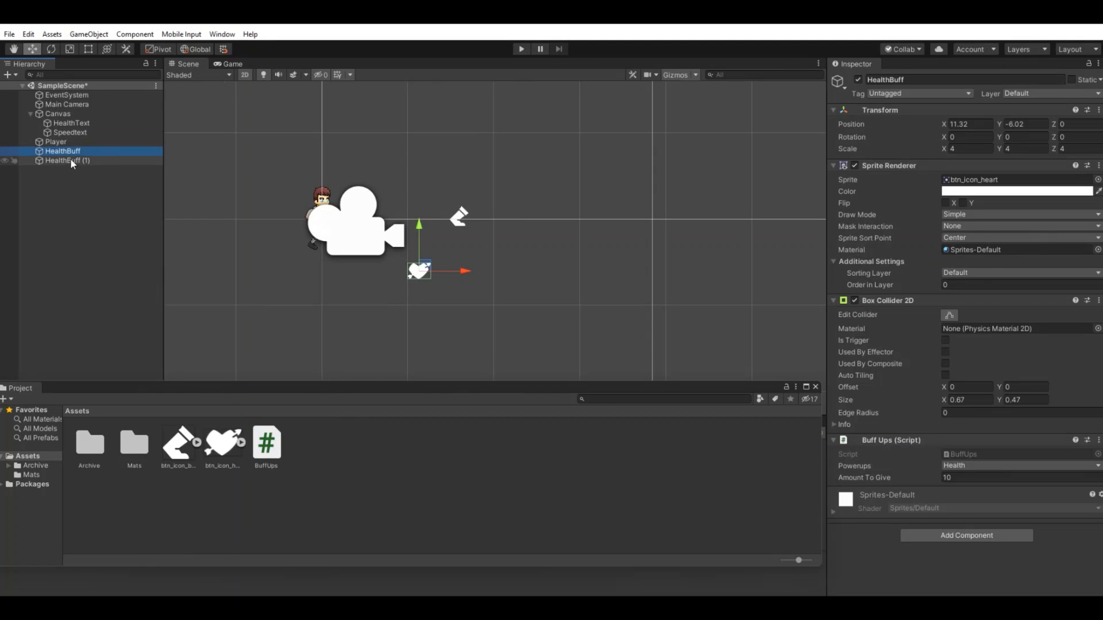
pyautogui.click(66, 160)
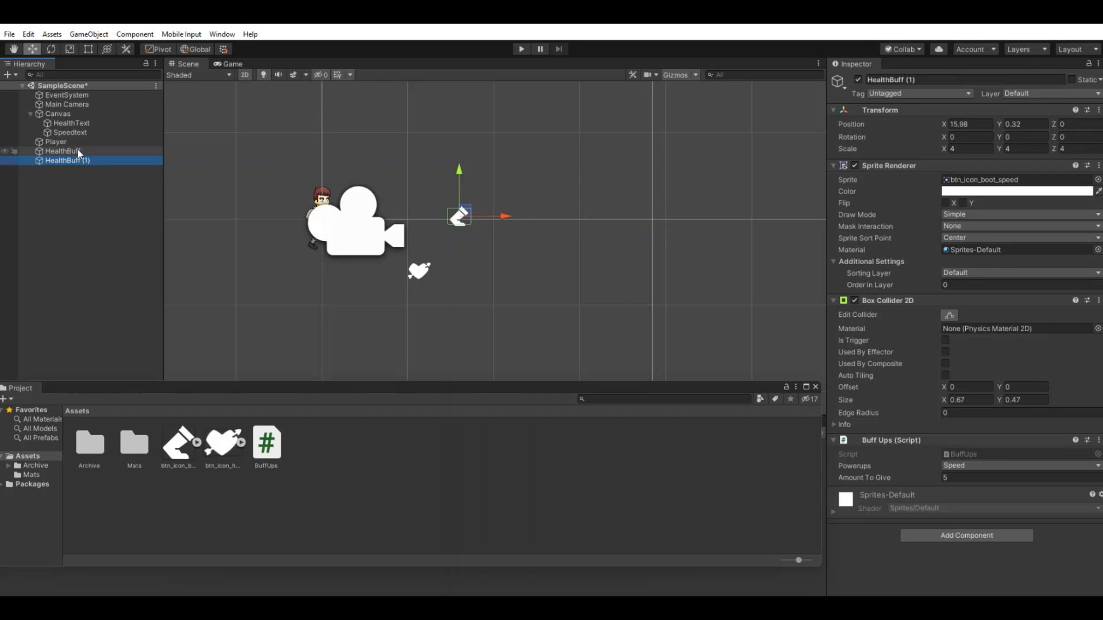
pyautogui.click(60, 152)
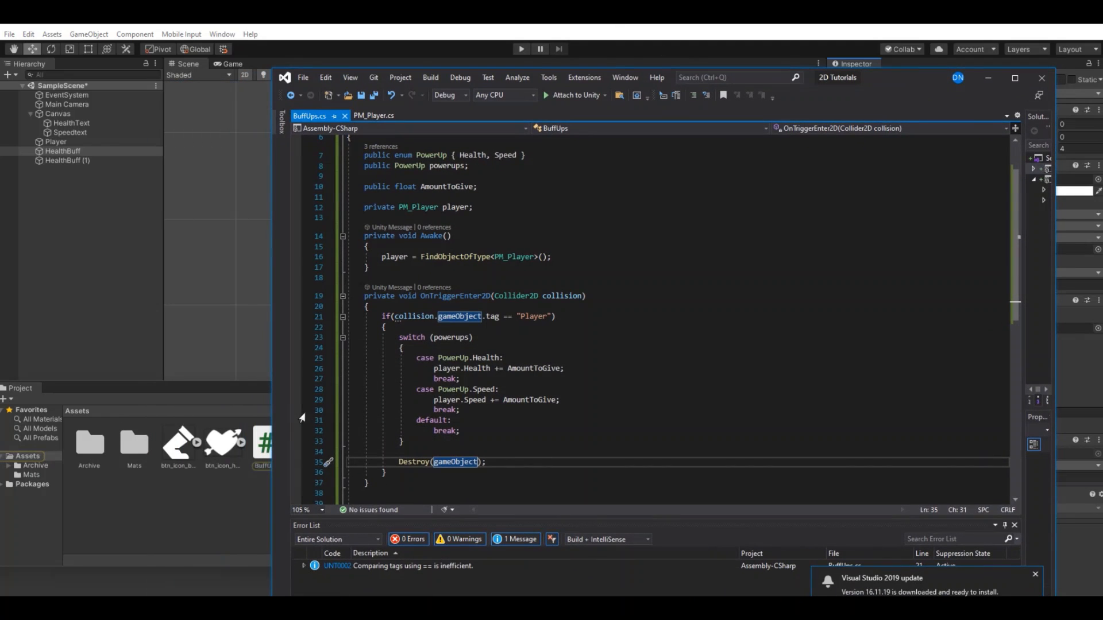
pyautogui.moveTo(181, 443)
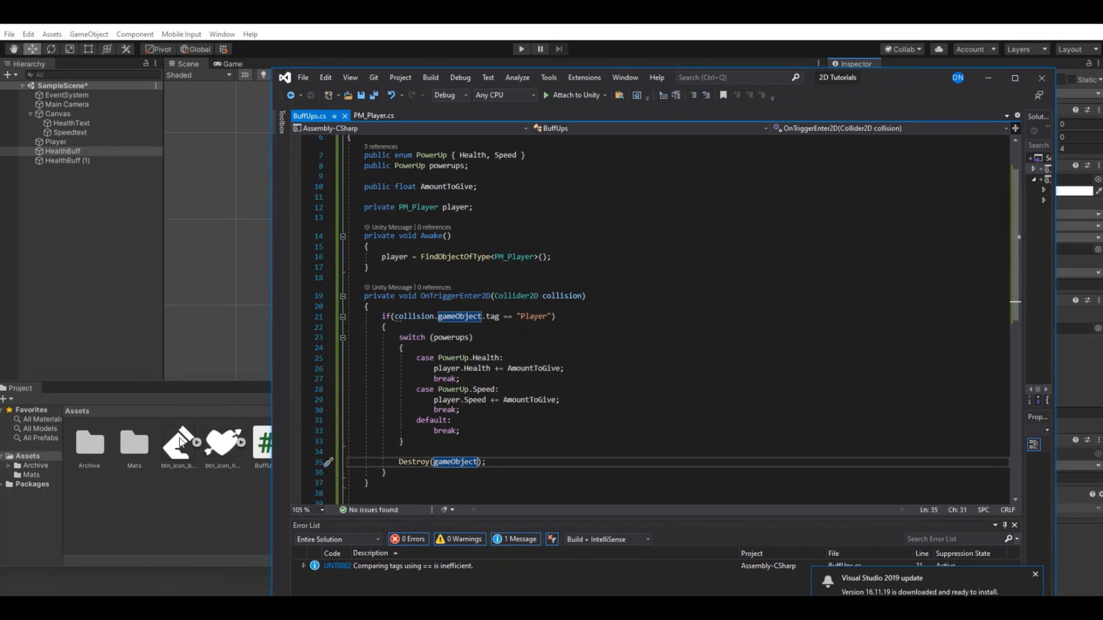
pyautogui.moveTo(229, 454)
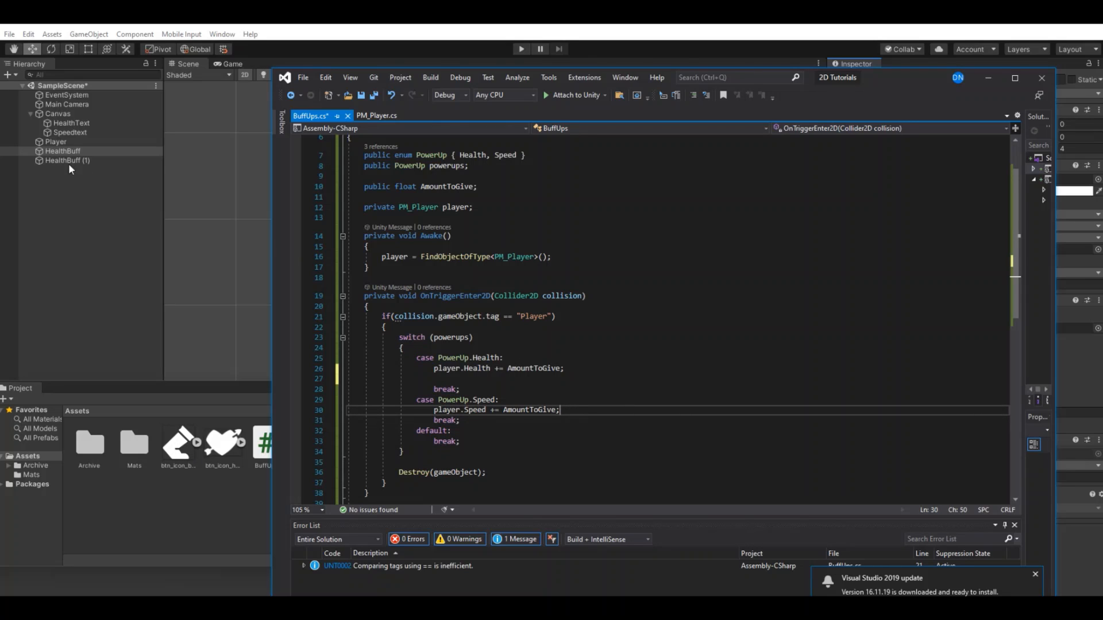
pyautogui.moveTo(33, 187)
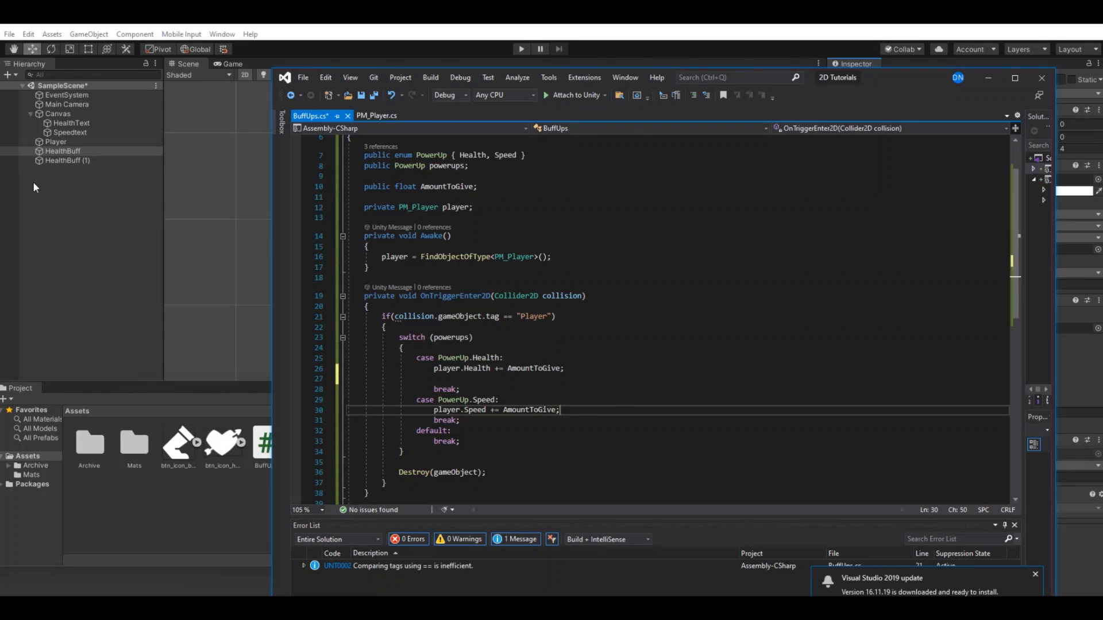